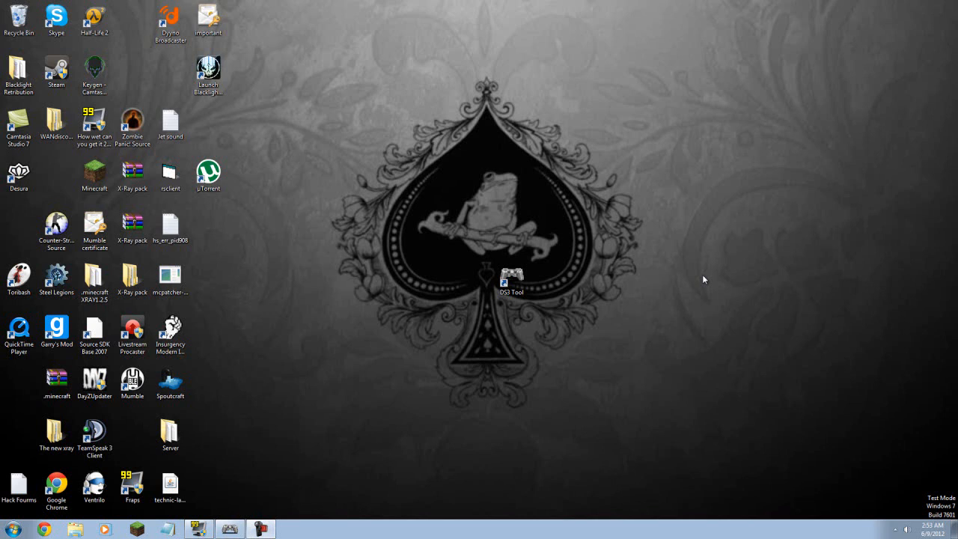
pyautogui.moveTo(134, 446)
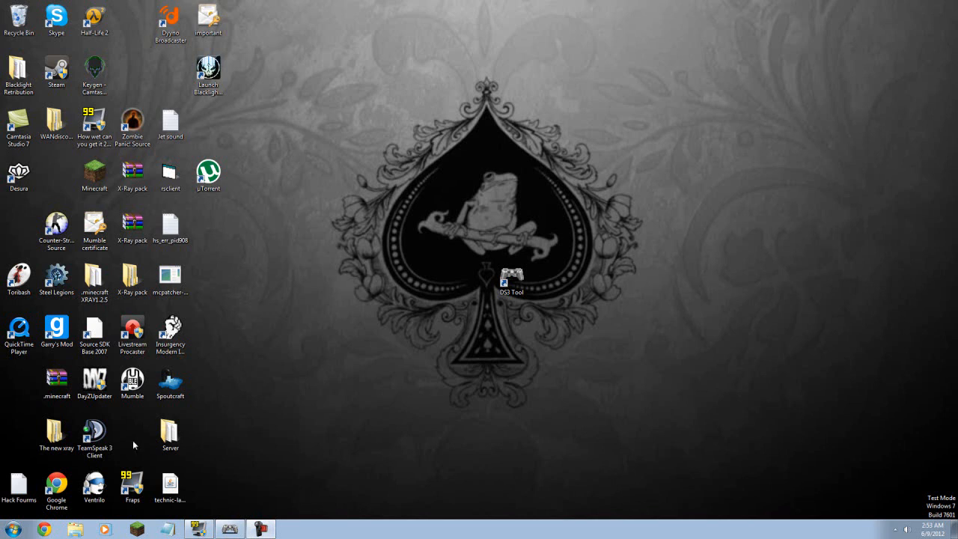
pyautogui.moveTo(673, 88)
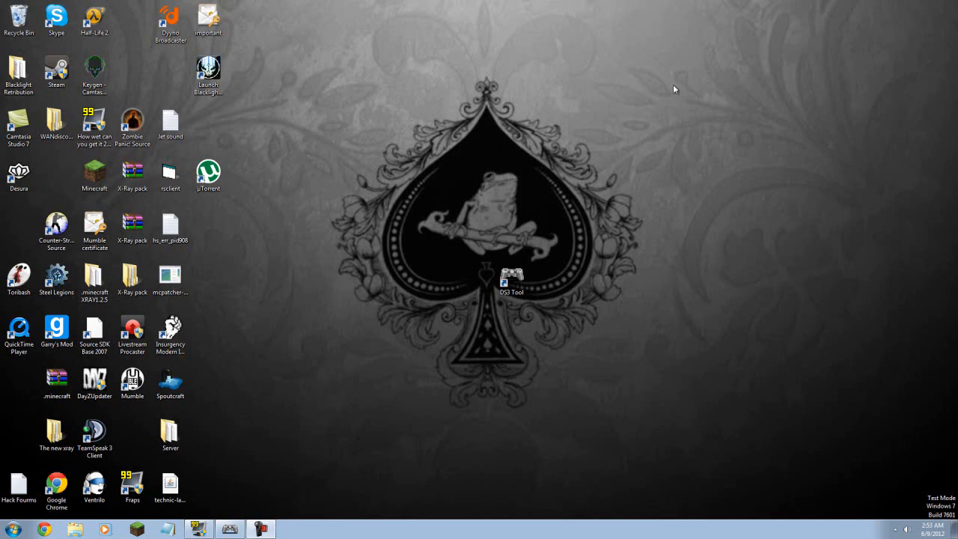
pyautogui.moveTo(431, 125)
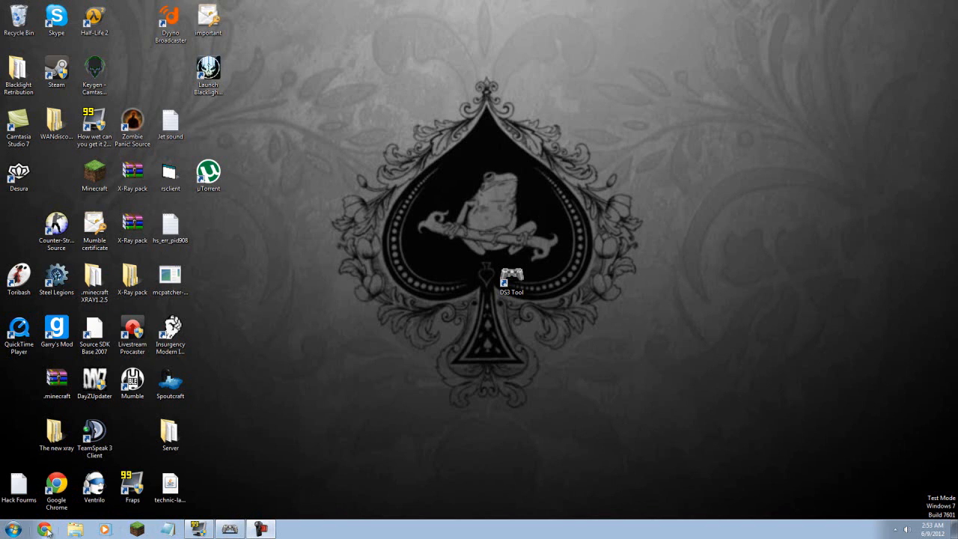
# Launch Chrome, go to google.com and search for "Motion joy".
pyautogui.click(47, 530)
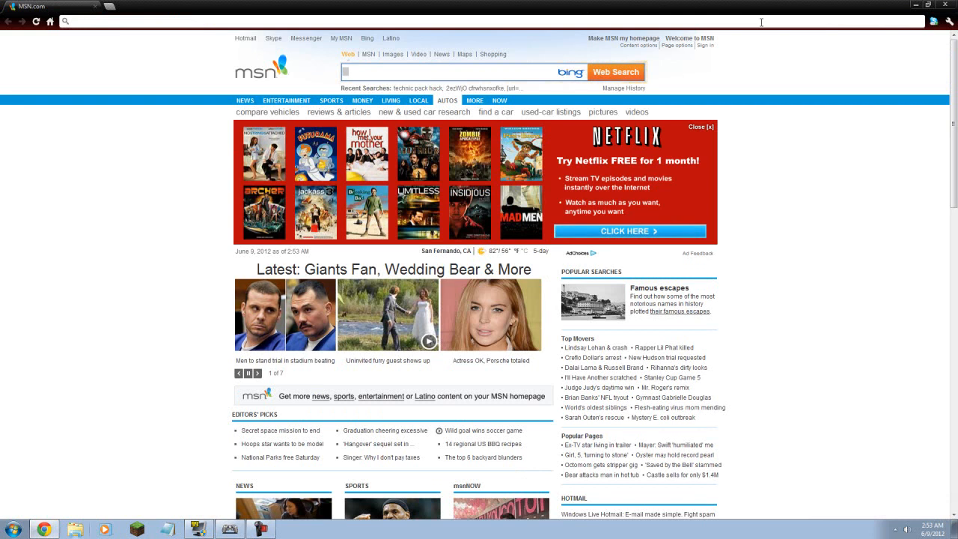
pyautogui.write('google.com')
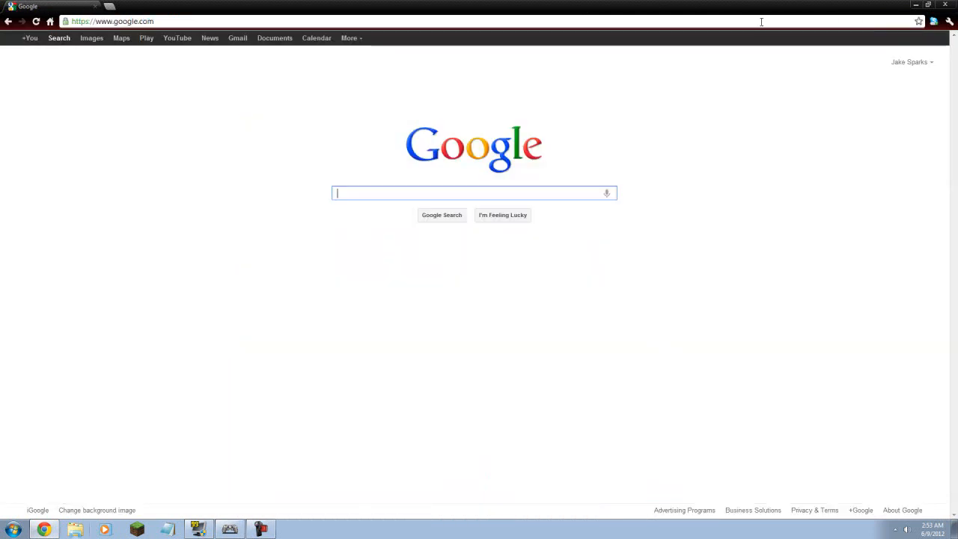
pyautogui.write('Motion joy')
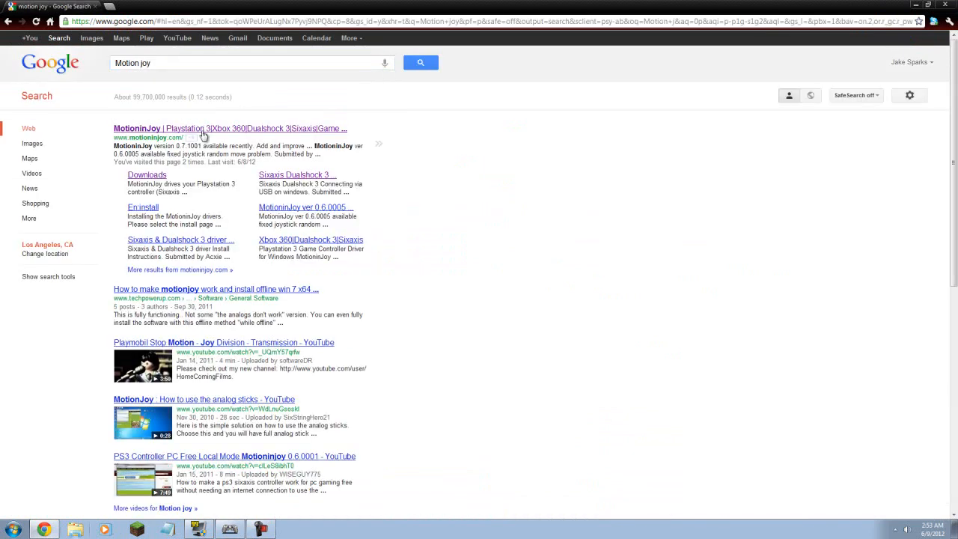
# From the MotionInJoy download page, download the version 0.7.1000 all-in-one driver zip.
pyautogui.click(162, 129)
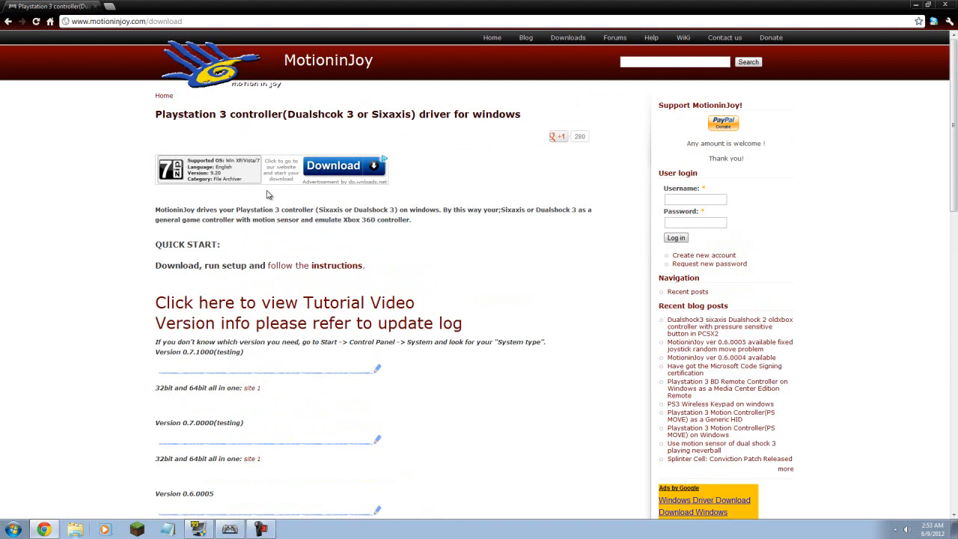
pyautogui.scroll(-3)
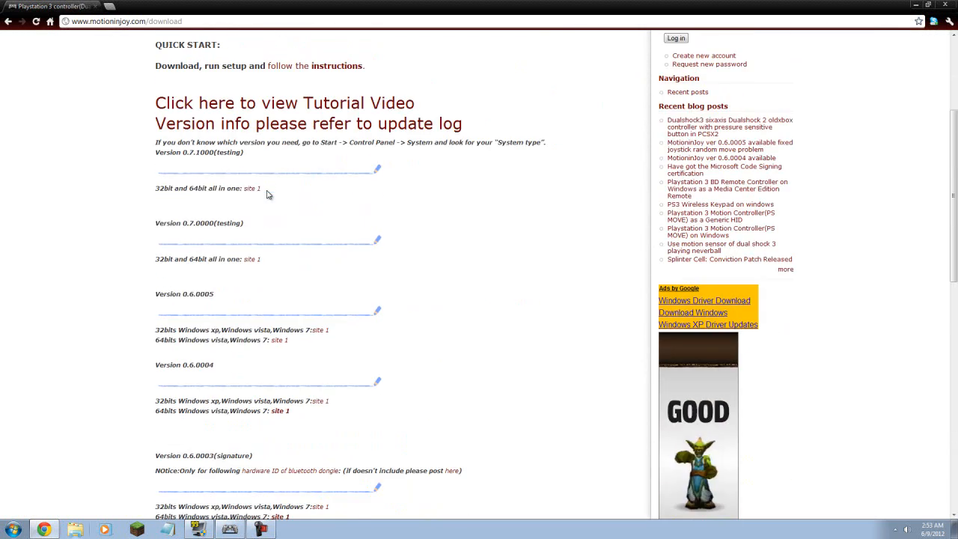
pyautogui.scroll(-3)
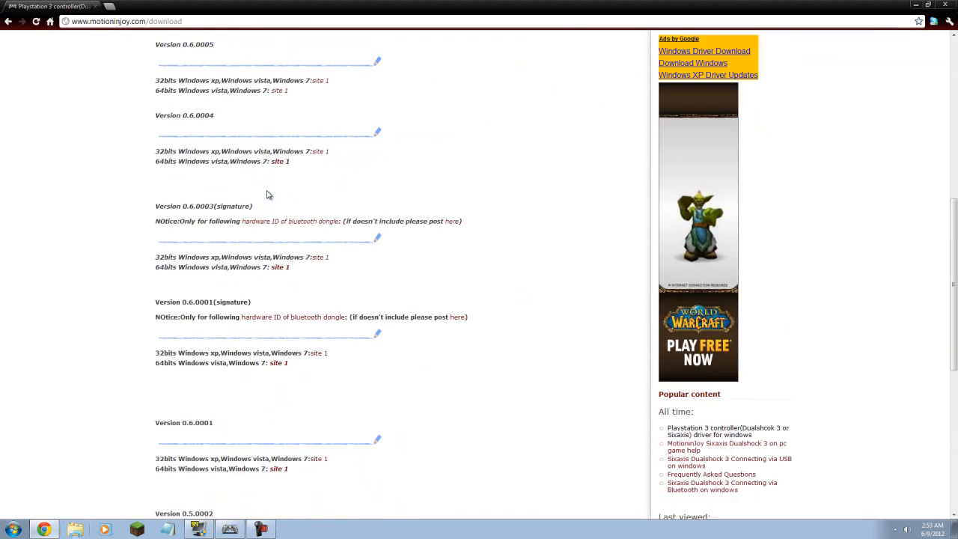
pyautogui.scroll(3)
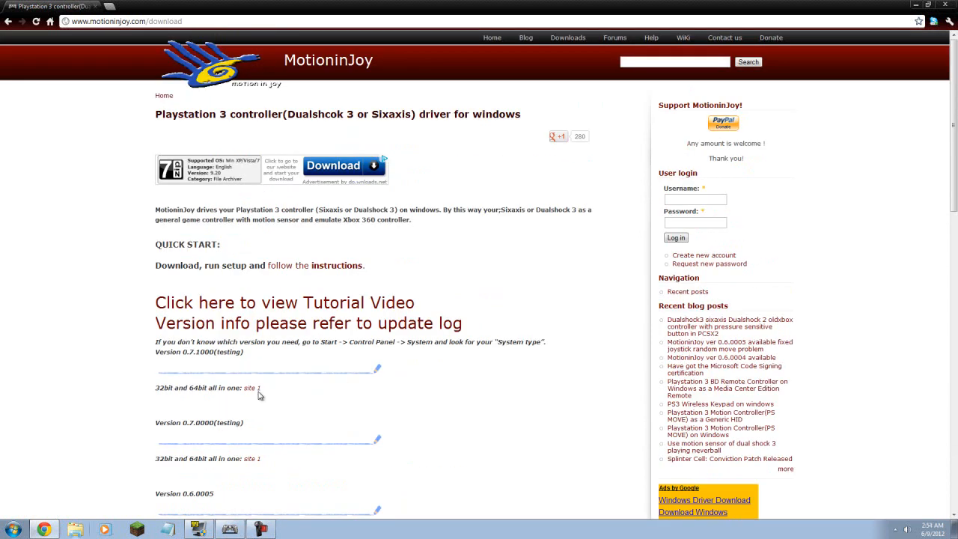
pyautogui.moveTo(153, 395)
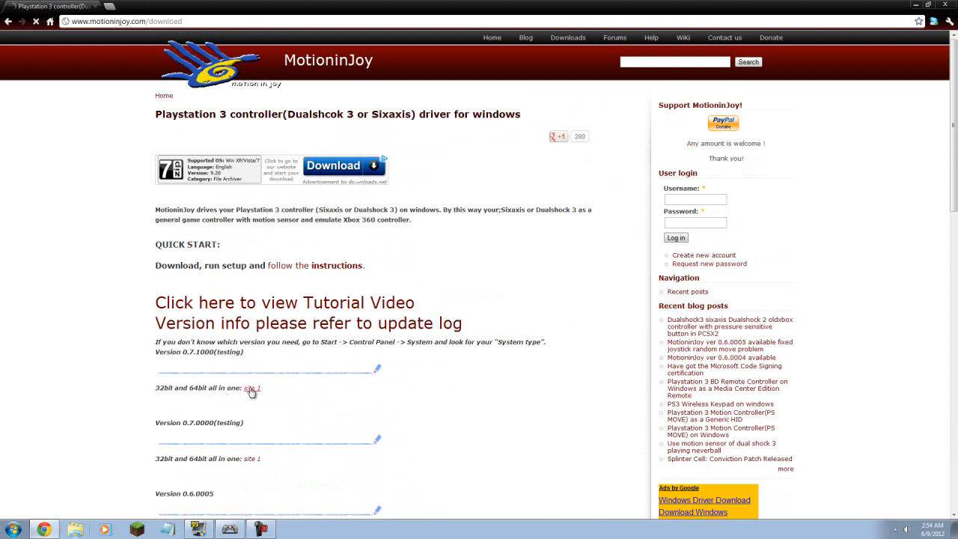
pyautogui.click(251, 387)
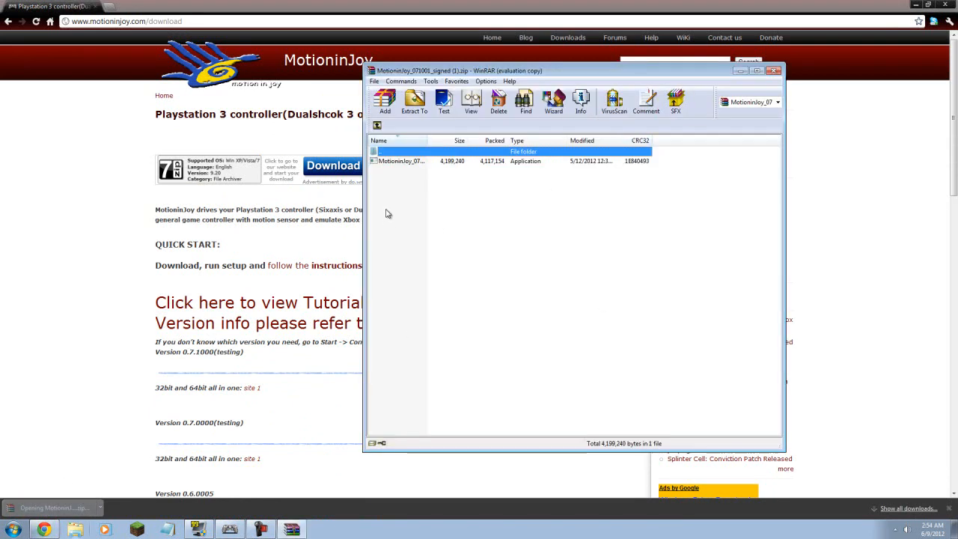
# Run the Motioninjoy setup application from the WinRAR archive, dismissing the license nag.
pyautogui.doubleClick(401, 162)
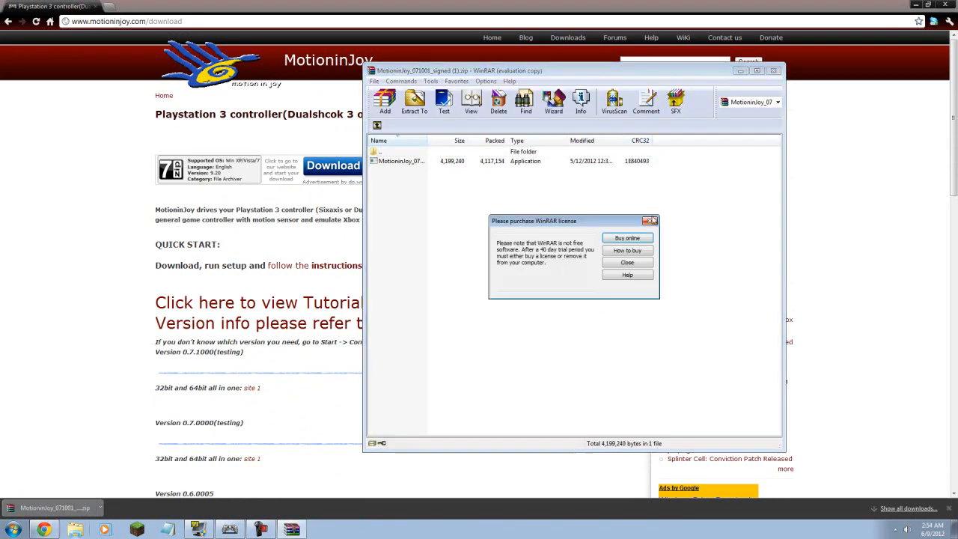
pyautogui.click(625, 262)
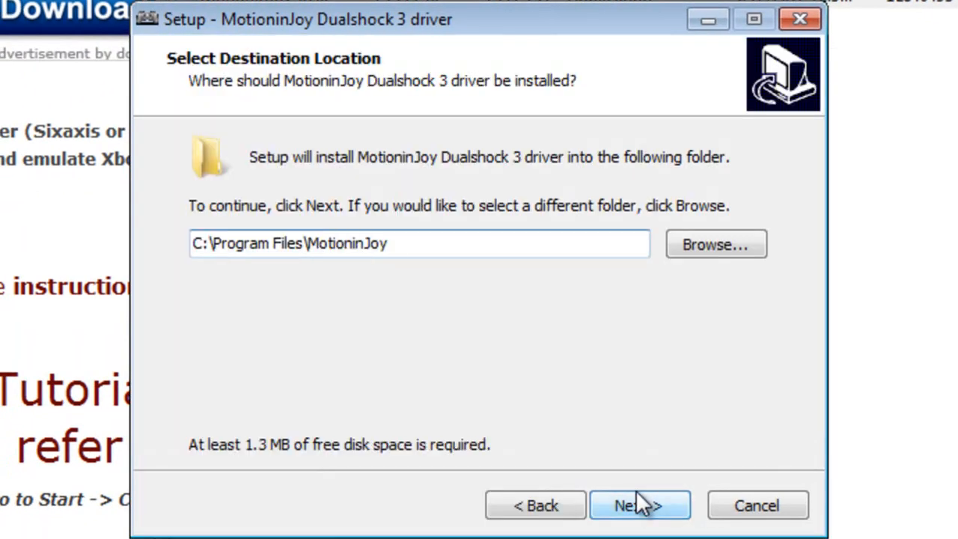
# Advance the installer past the default C:\Program Files\MotioninJoy folder to Ready to Install.
pyautogui.click(638, 506)
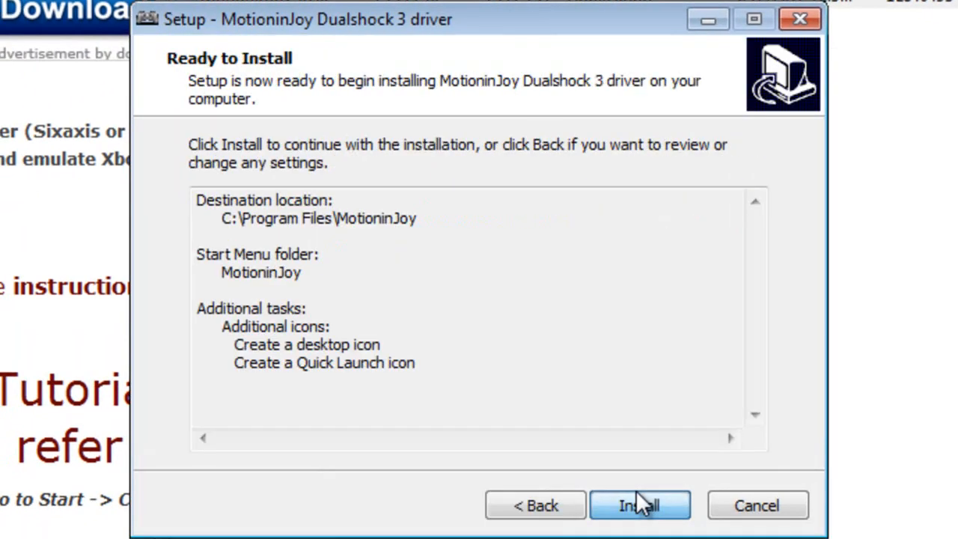
pyautogui.moveTo(613, 506)
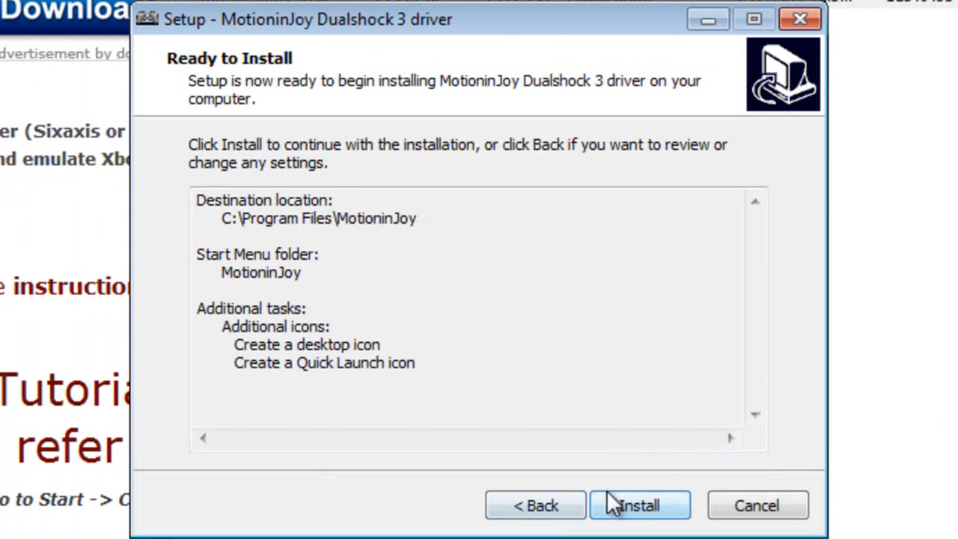
pyautogui.click(638, 505)
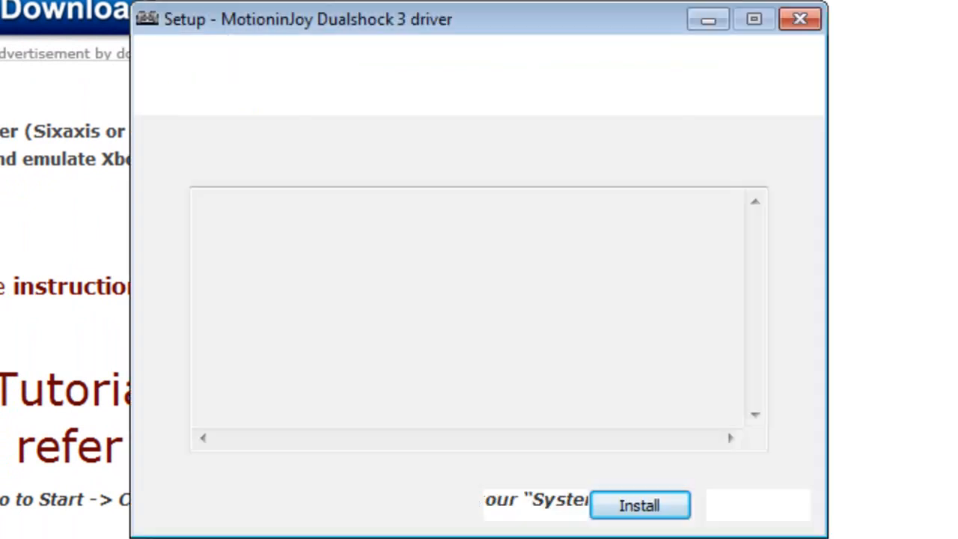
pyautogui.click(638, 506)
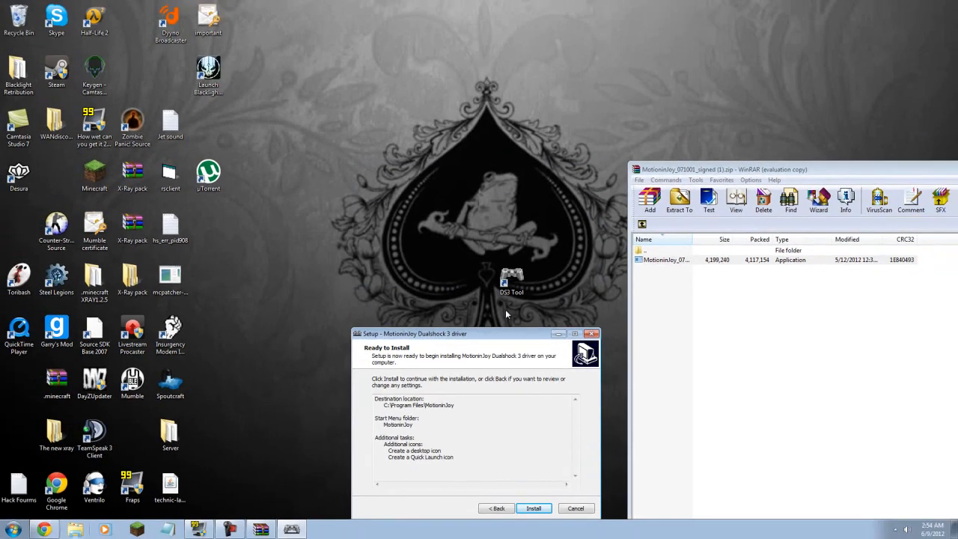
pyautogui.moveTo(511, 281); pyautogui.dragTo(472, 176)
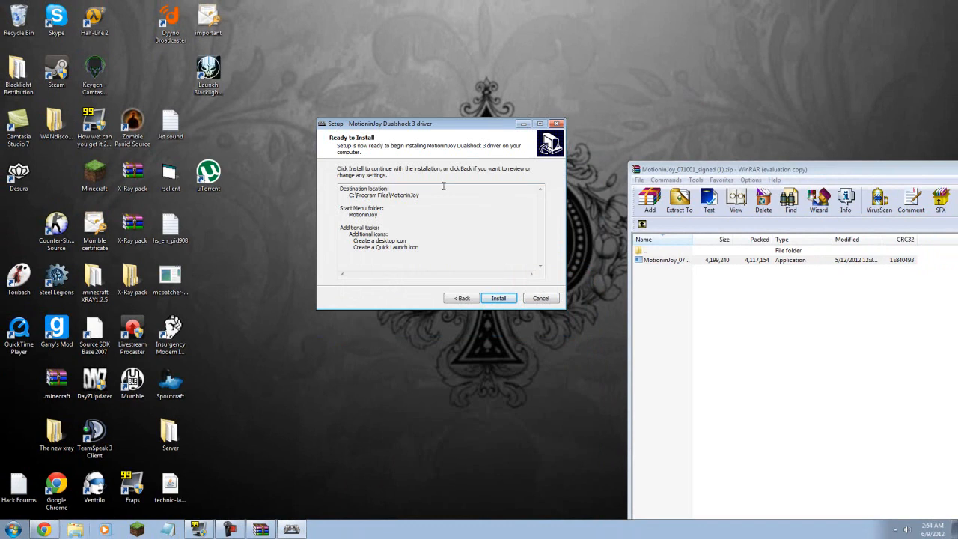
pyautogui.moveTo(419, 123); pyautogui.dragTo(247, 131)
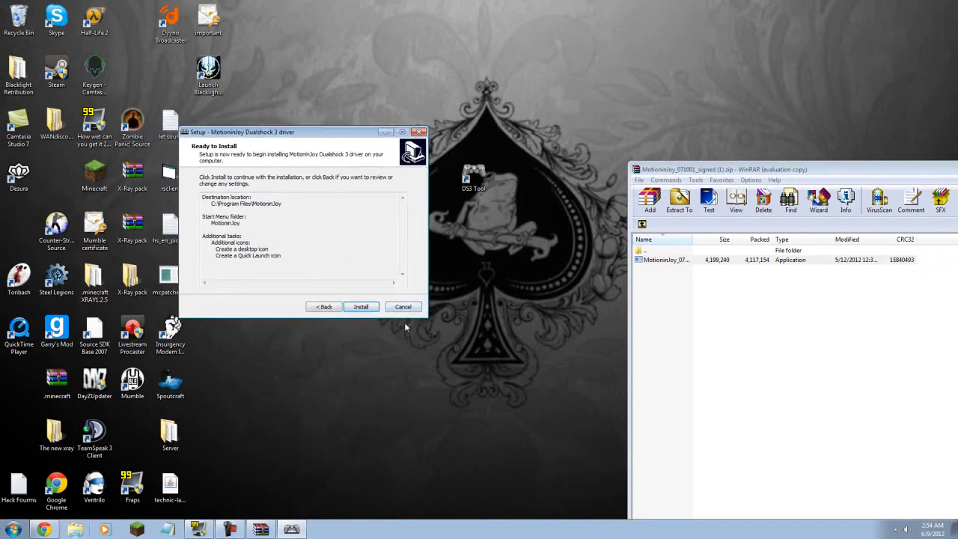
# Cancel the installation, confirm Exit Setup, and close the WinRAR archive.
pyautogui.click(403, 305)
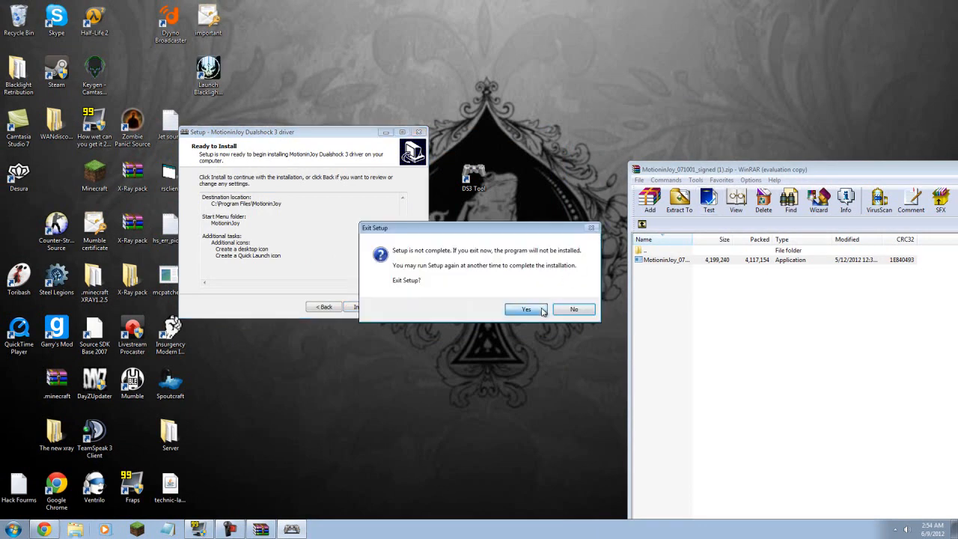
pyautogui.click(525, 308)
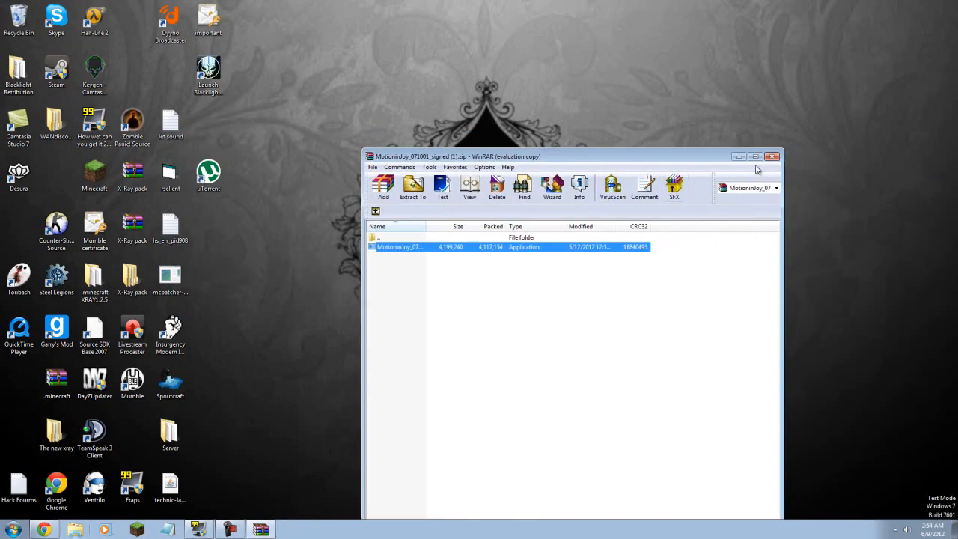
pyautogui.click(772, 157)
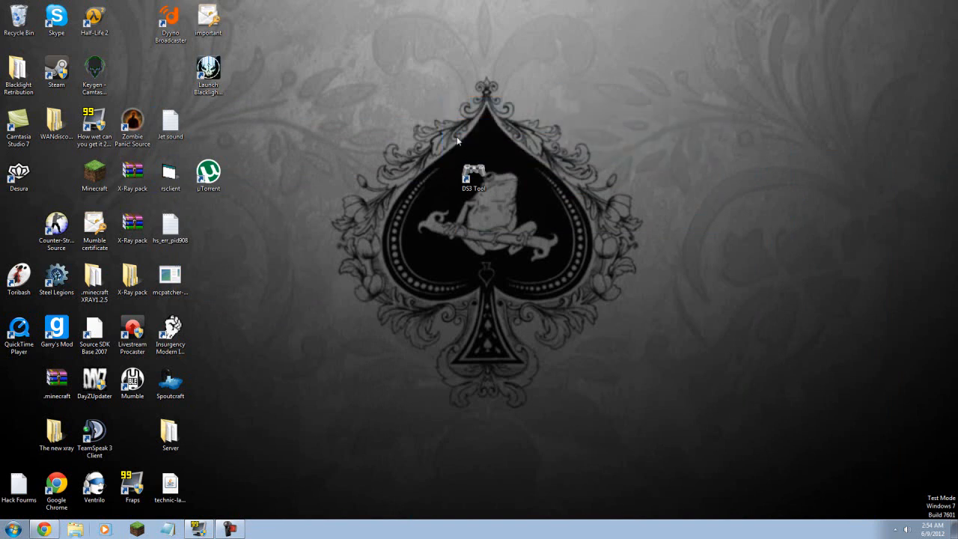
# Launch the DS3 Tool from its desktop shortcut, close it, and relaunch it to the Driver Manager page.
pyautogui.click(473, 177)
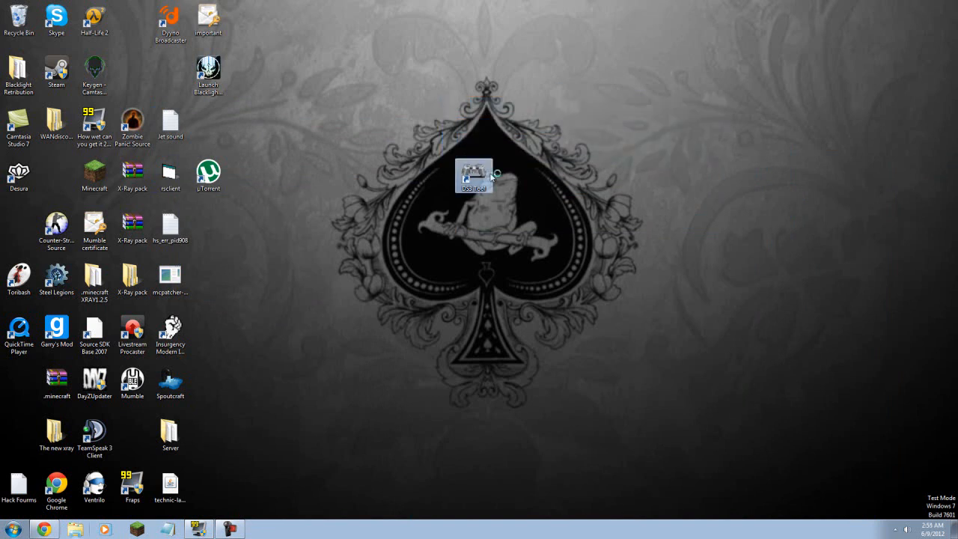
pyautogui.doubleClick(473, 177)
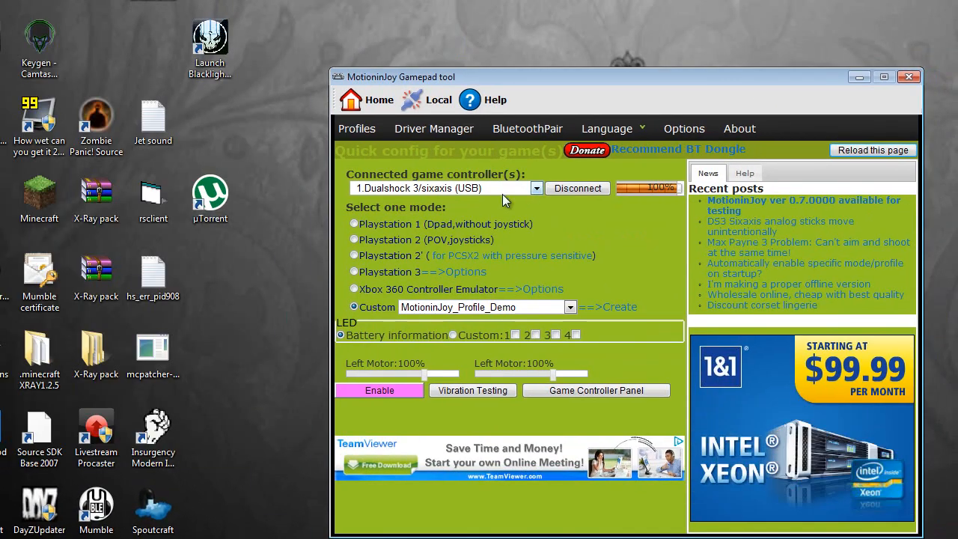
pyautogui.click(577, 189)
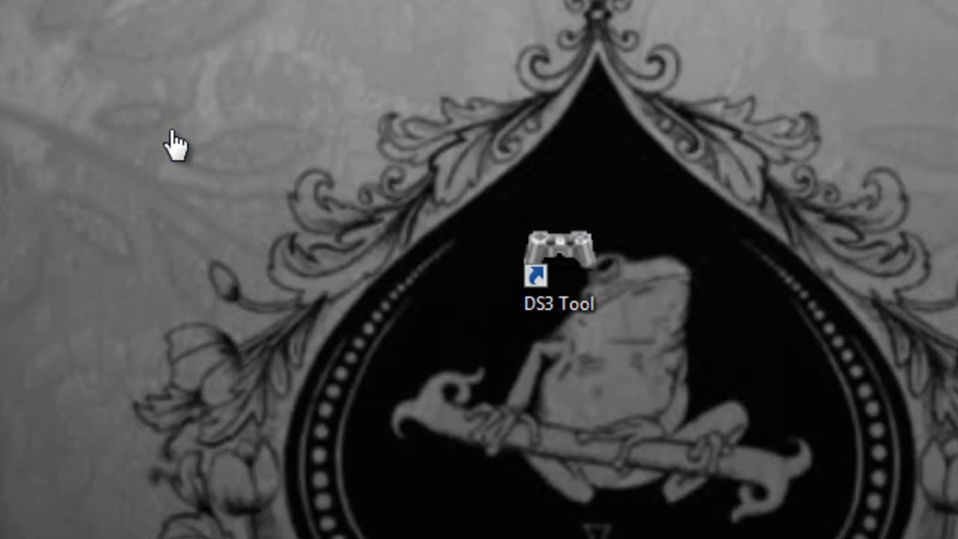
pyautogui.doubleClick(548, 279)
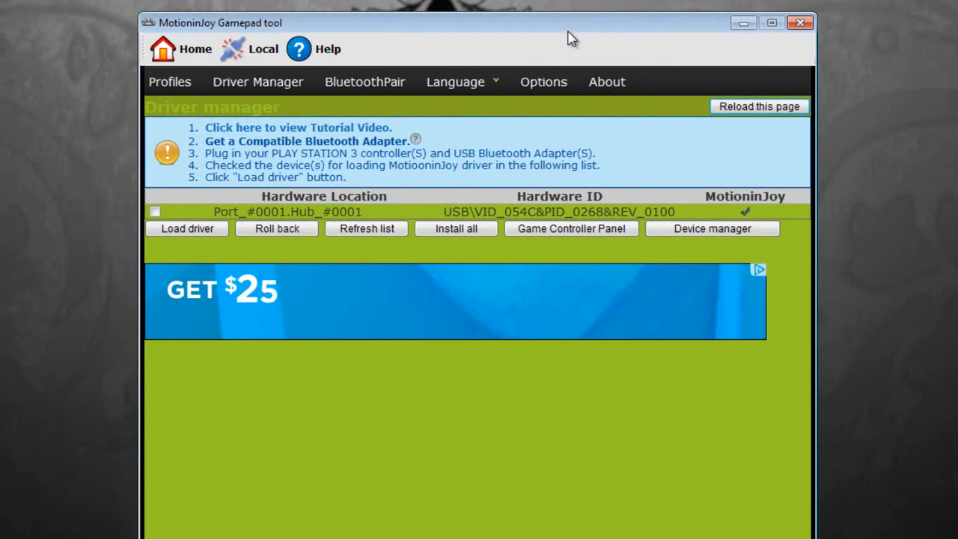
# Tick the Port_#0001.Hub_#0001 controller device and load the MotionJoy driver onto it.
pyautogui.click(299, 201)
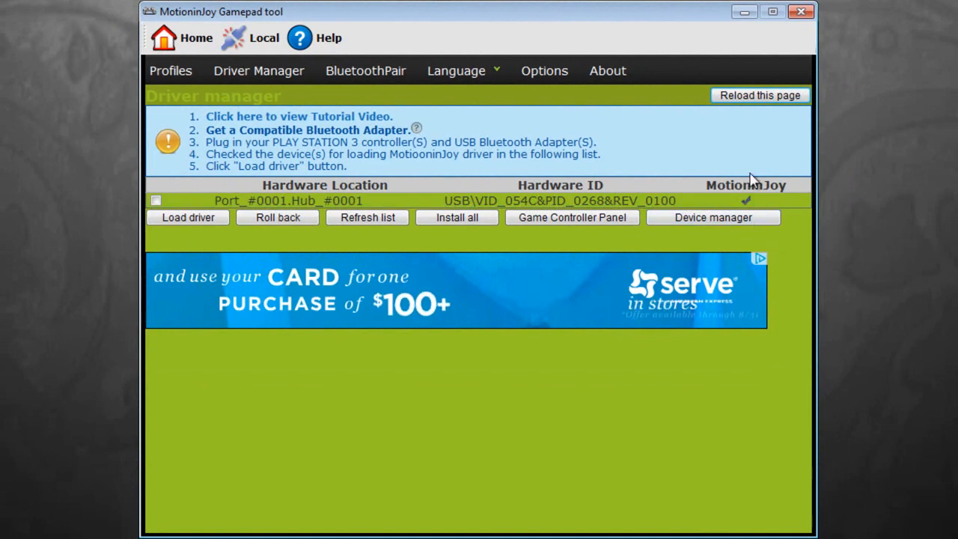
pyautogui.click(323, 200)
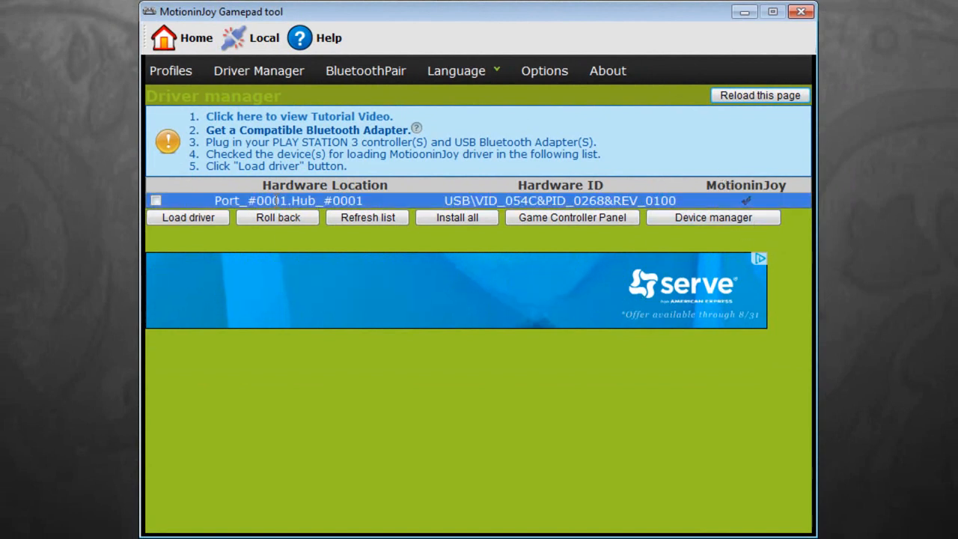
pyautogui.click(156, 200)
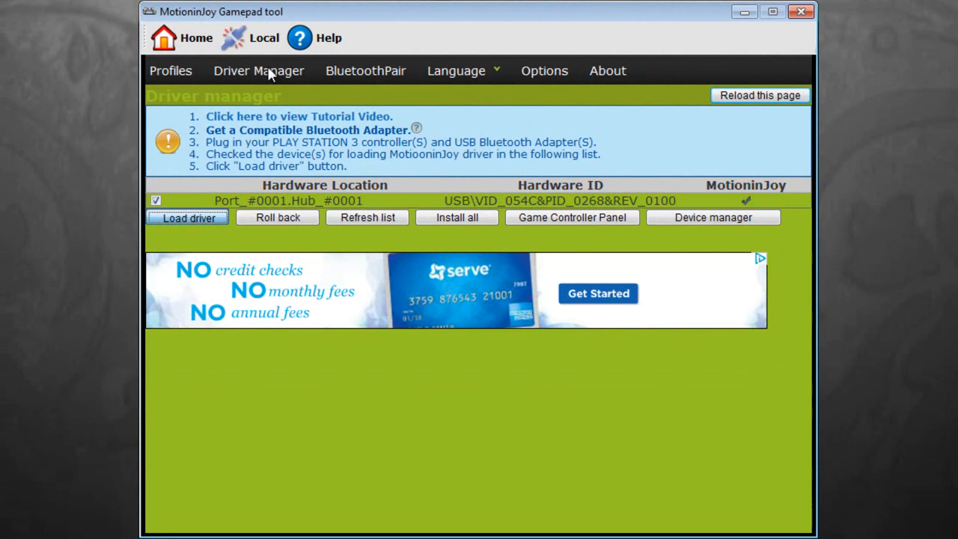
pyautogui.click(189, 217)
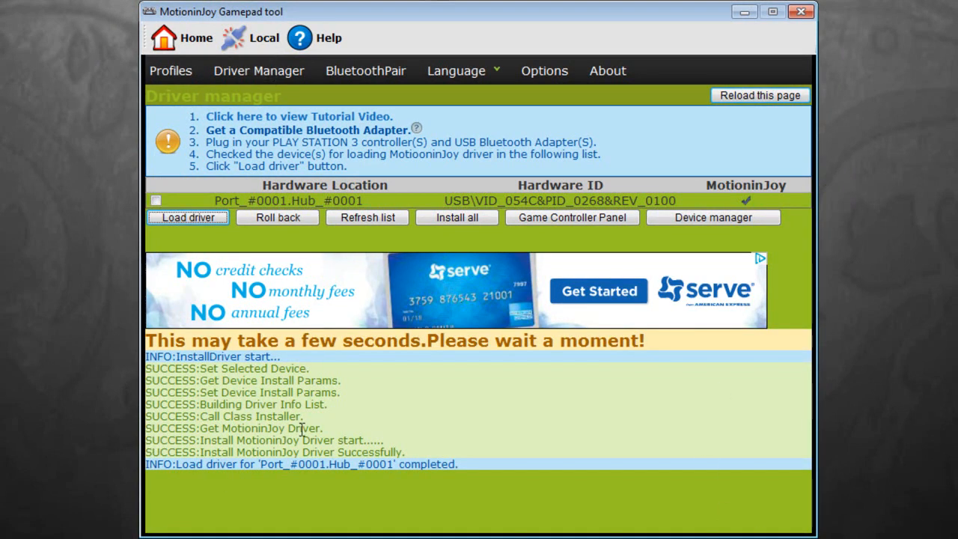
pyautogui.moveTo(41, 371)
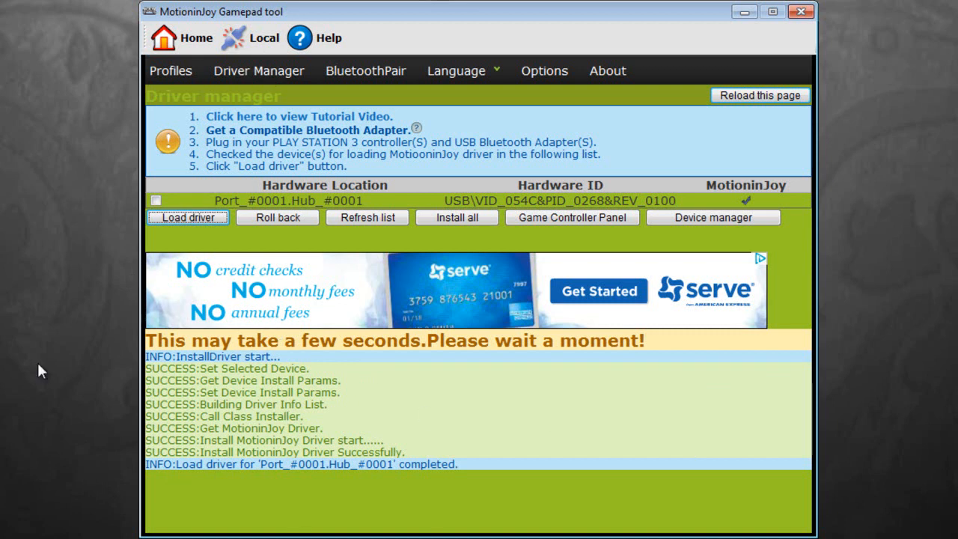
pyautogui.moveTo(37, 23)
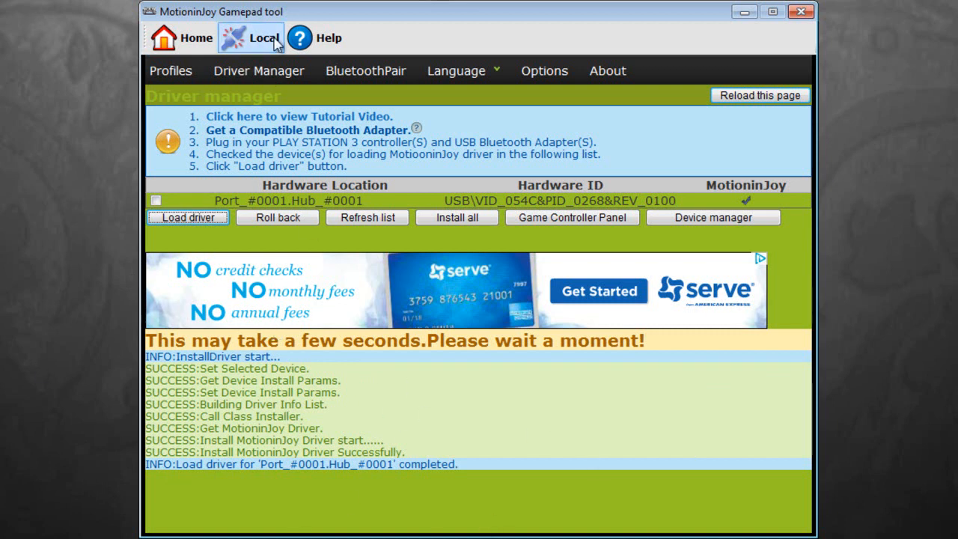
pyautogui.moveTo(257, 82)
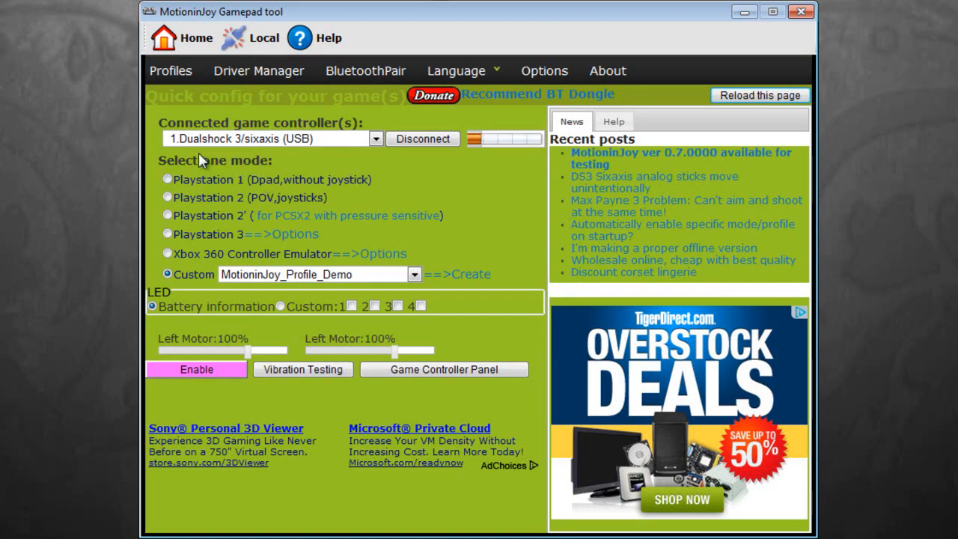
pyautogui.moveTo(771, 186)
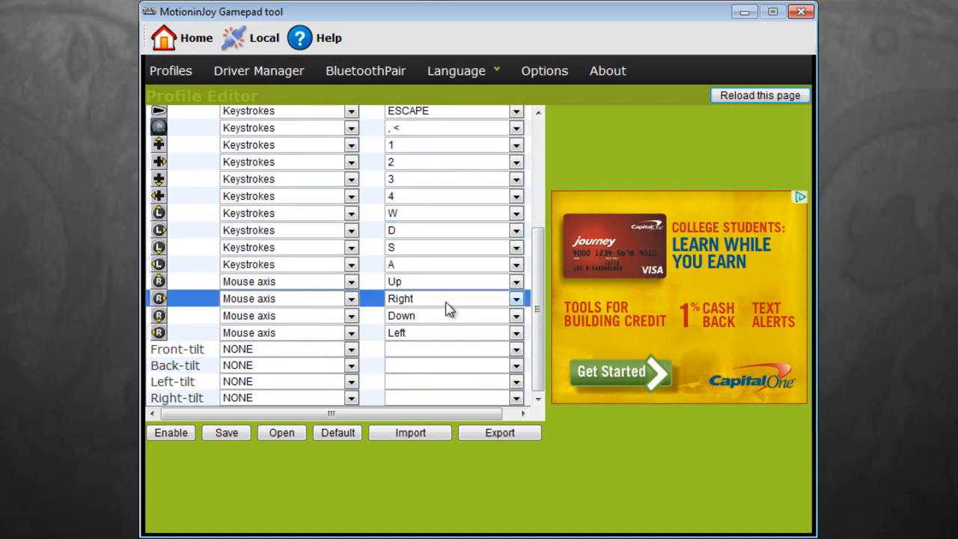
# Map a d-pad row to Keystroke 2 and right-stick rows to Mouse axis directions.
pyautogui.click(350, 281)
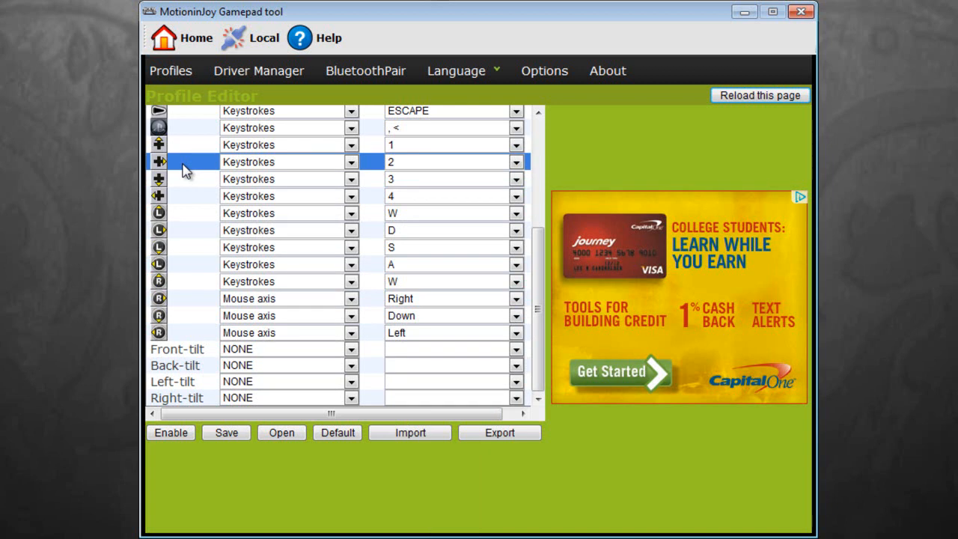
pyautogui.click(262, 314)
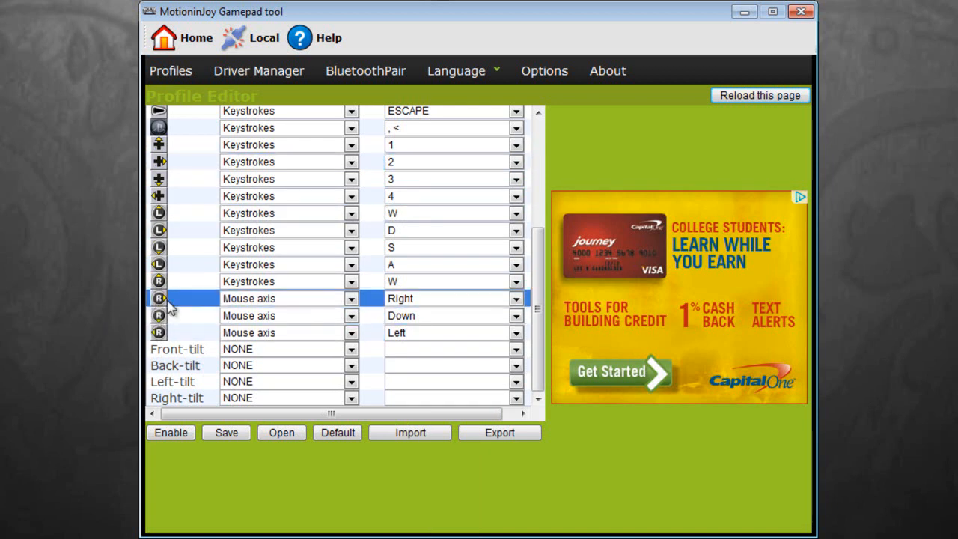
pyautogui.click(350, 297)
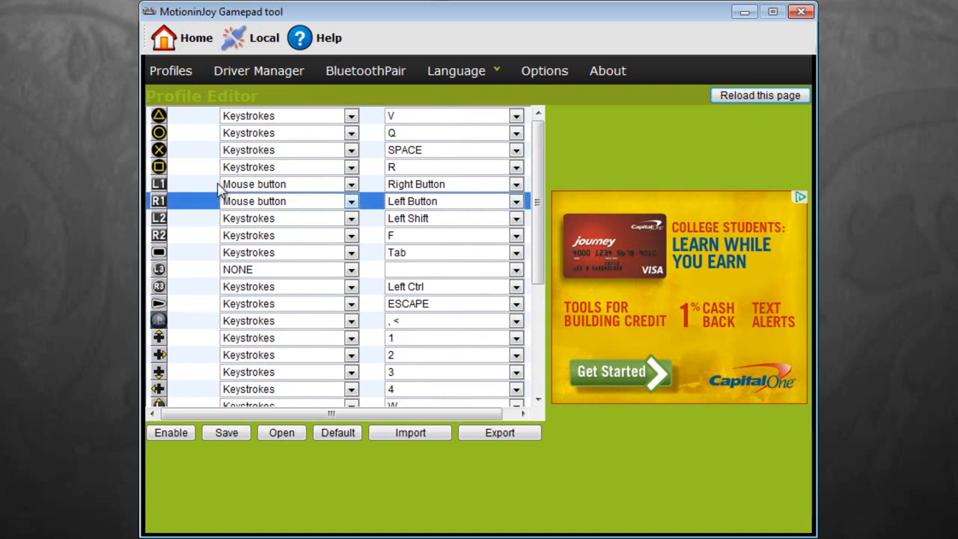
# Assign the R key to a face-button row via the Select one key keyboard.
pyautogui.click(350, 167)
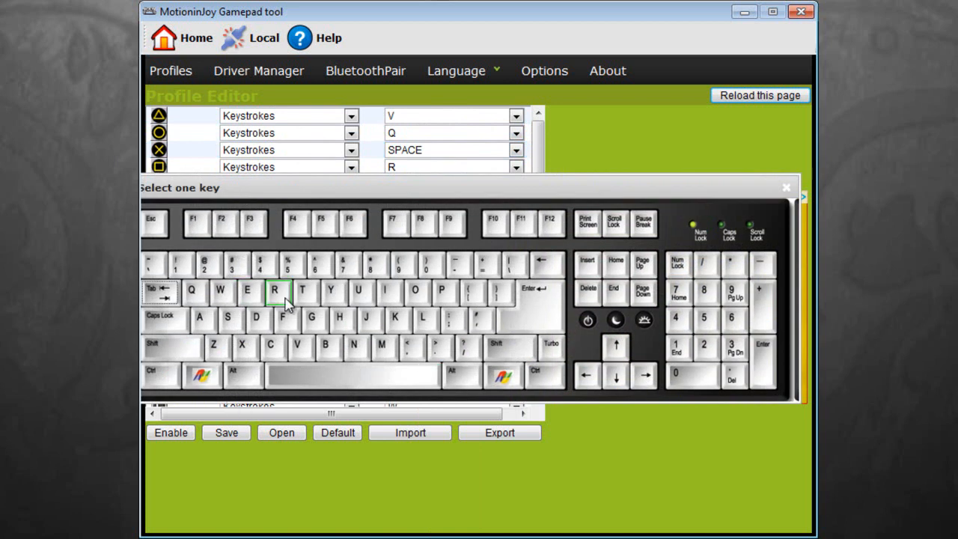
pyautogui.click(275, 290)
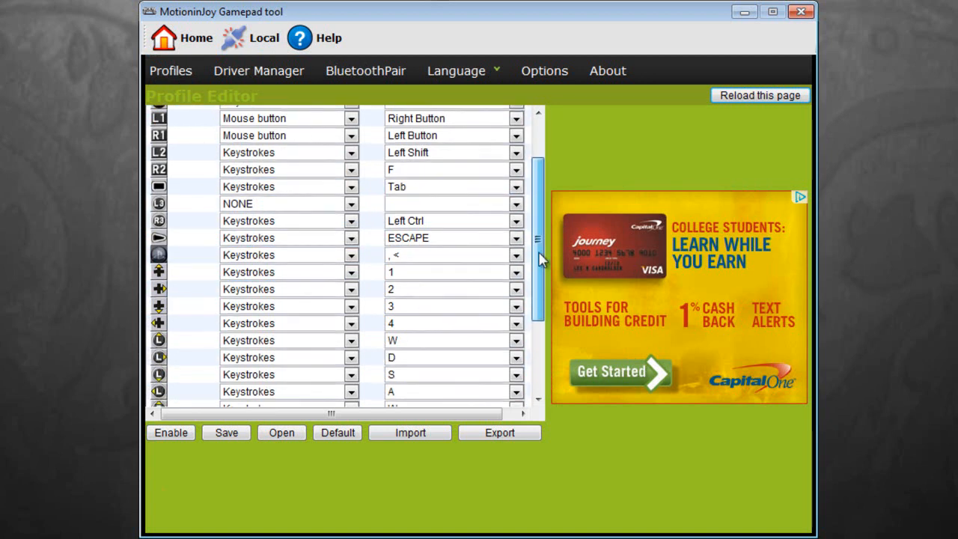
pyautogui.scroll(-3)
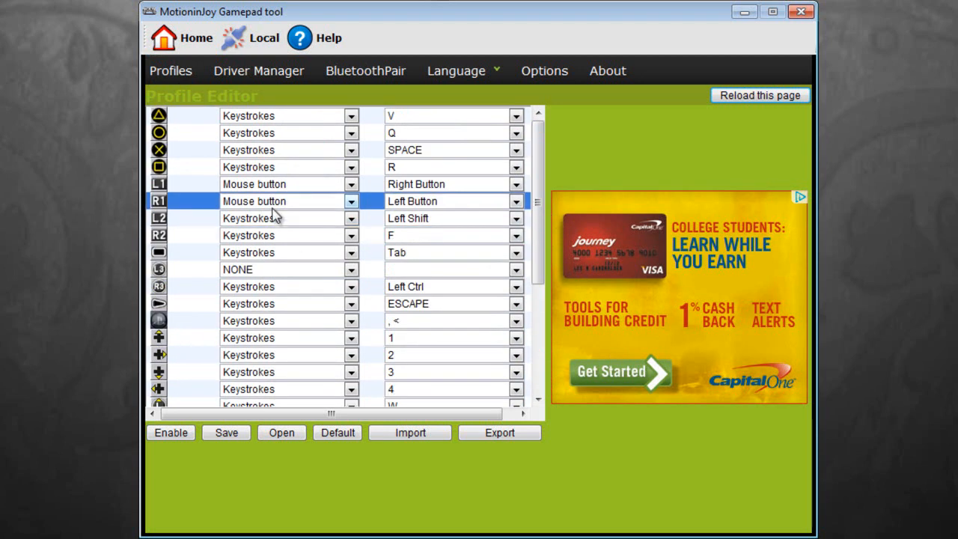
pyautogui.click(350, 201)
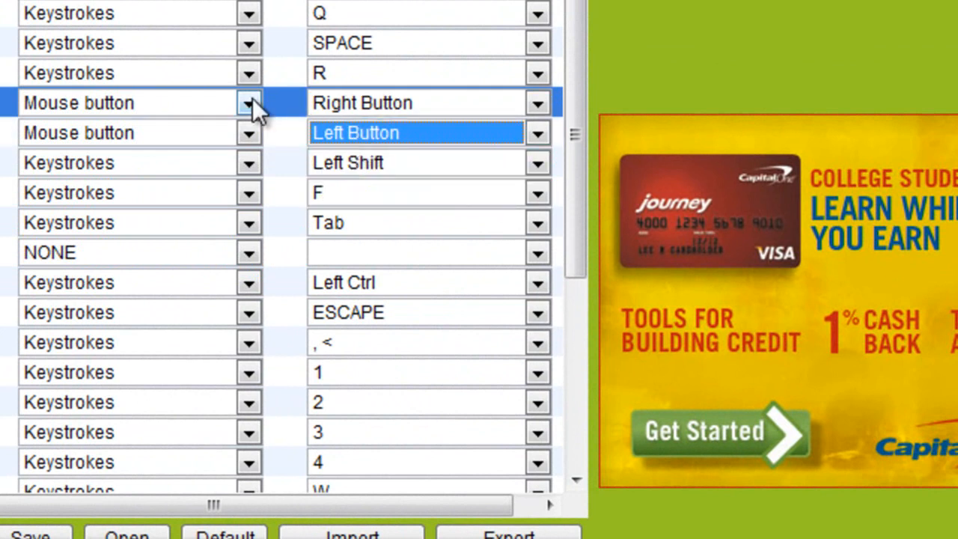
pyautogui.moveTo(222, 42)
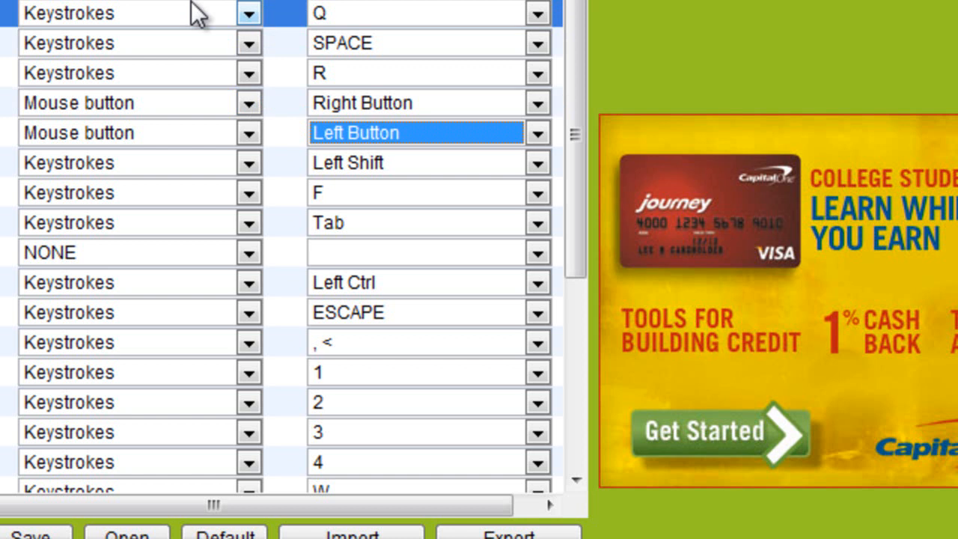
pyautogui.moveTo(329, 52)
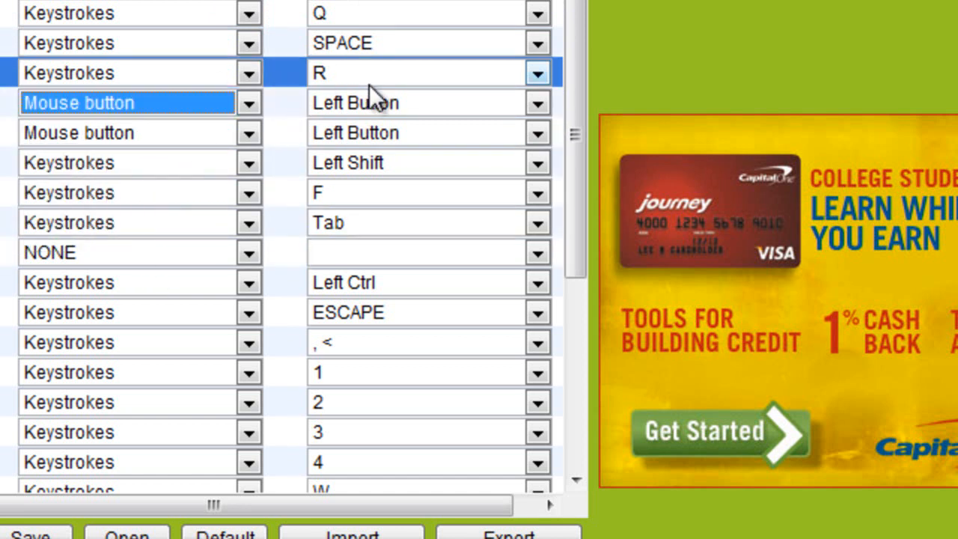
pyautogui.click(416, 102)
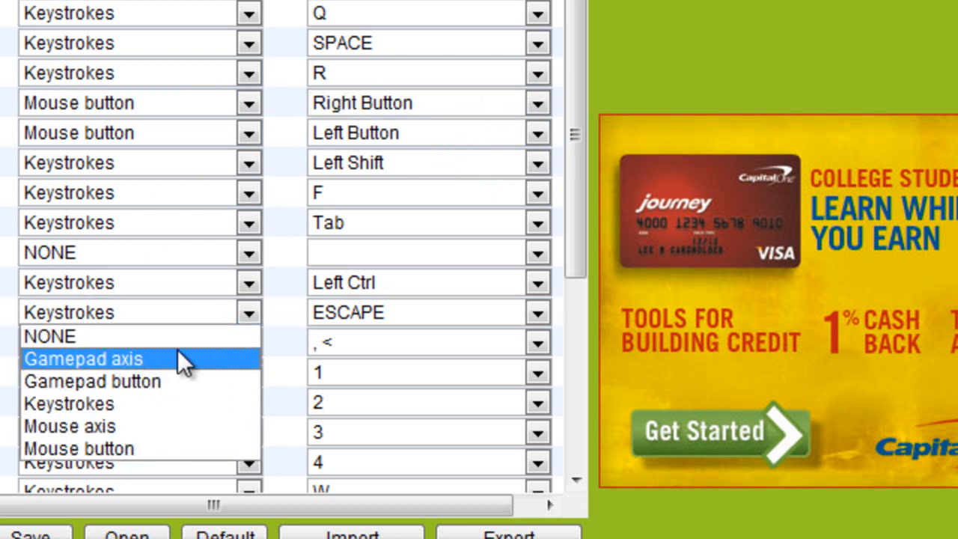
pyautogui.moveTo(193, 392)
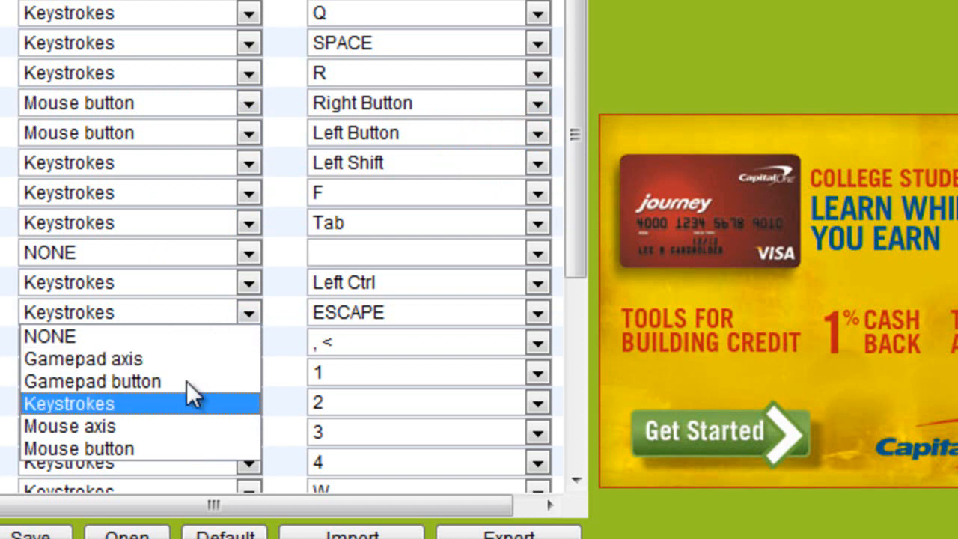
pyautogui.moveTo(197, 359)
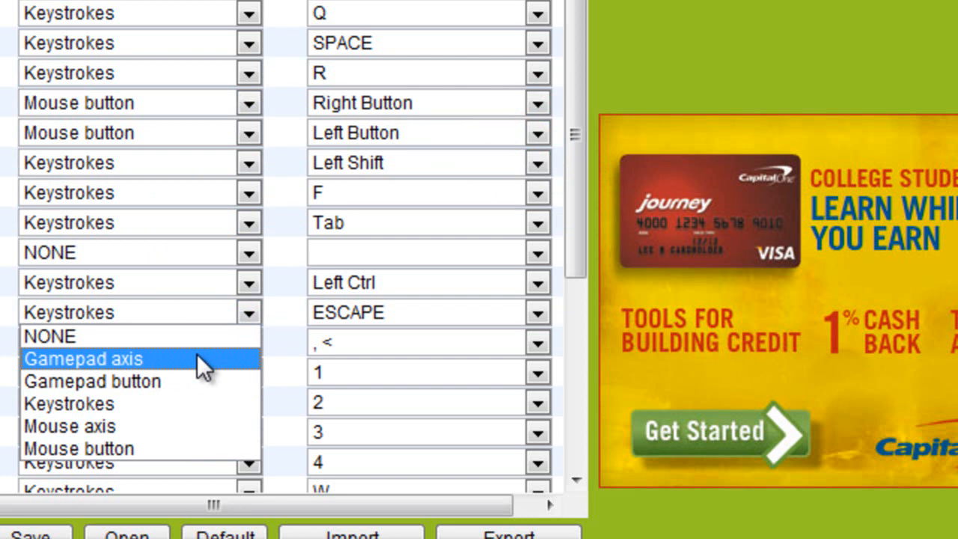
pyautogui.moveTo(167, 359)
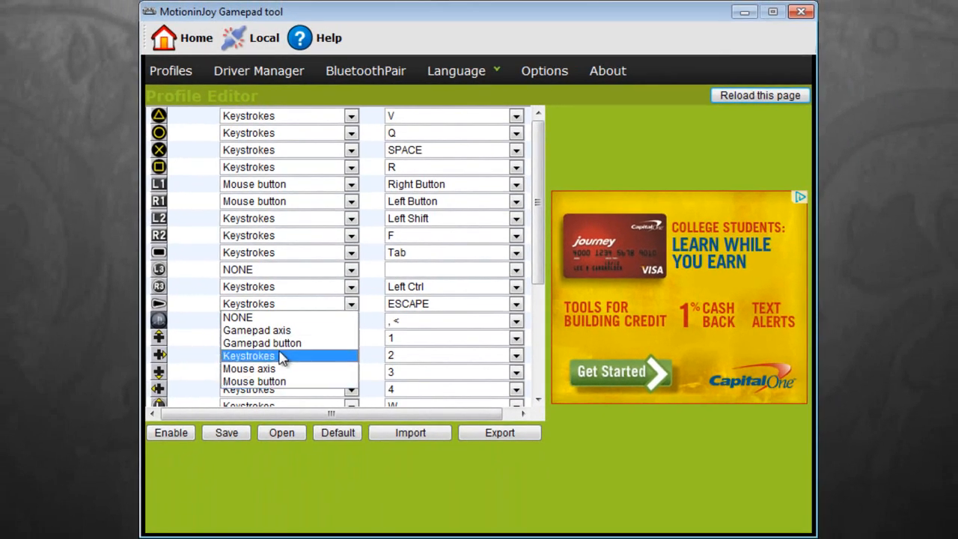
# Set a button row's mapping type to Keystrokes.
pyautogui.click(350, 234)
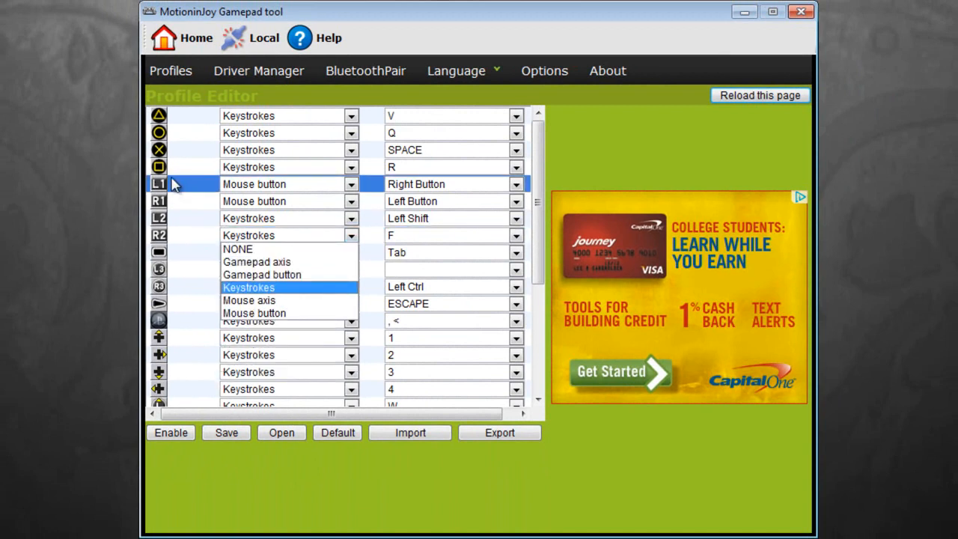
pyautogui.moveTo(249, 299)
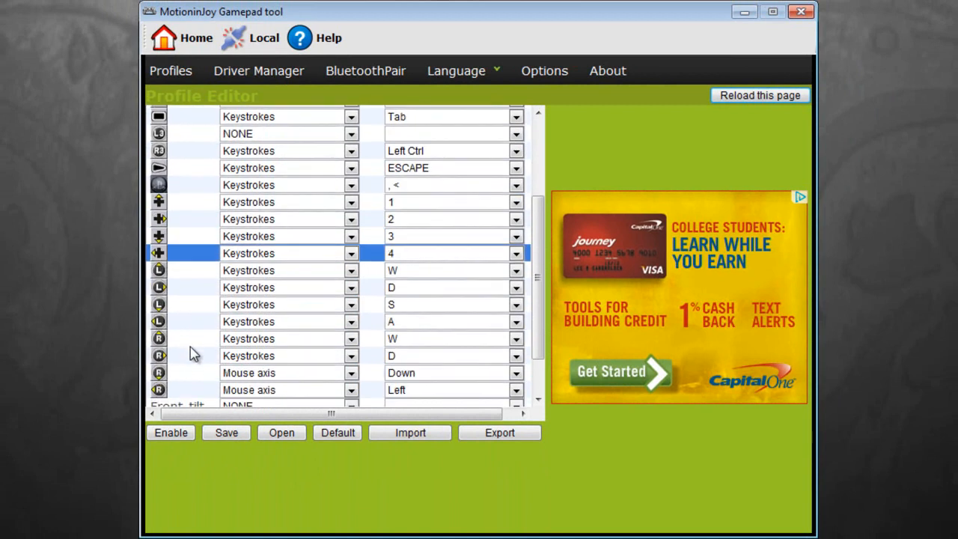
# Select a right-stick direction row lower in the Profile Editor to remap it to Mouse axis.
pyautogui.scroll(-3)
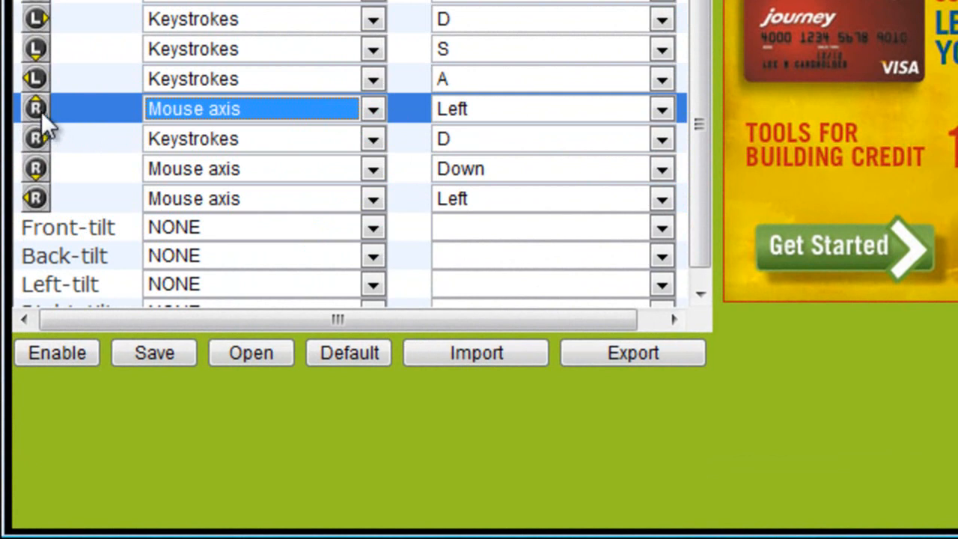
pyautogui.click(661, 108)
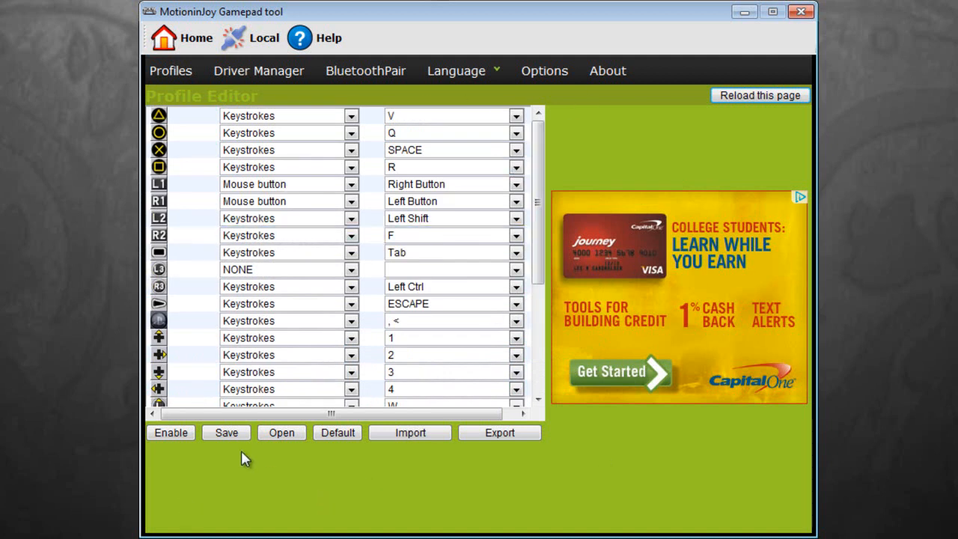
# Save the current button mappings as a custom profile named AOS.
pyautogui.click(226, 432)
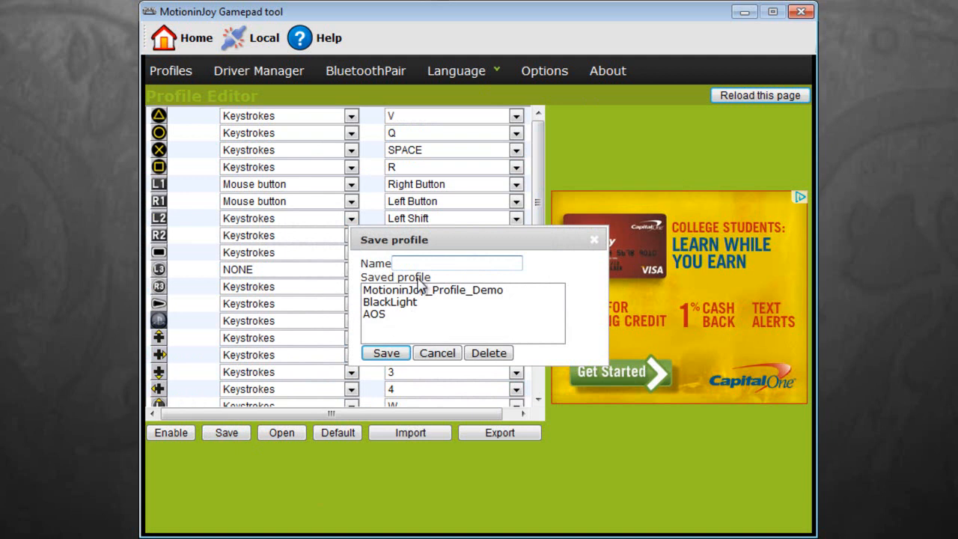
pyautogui.write('AOS')
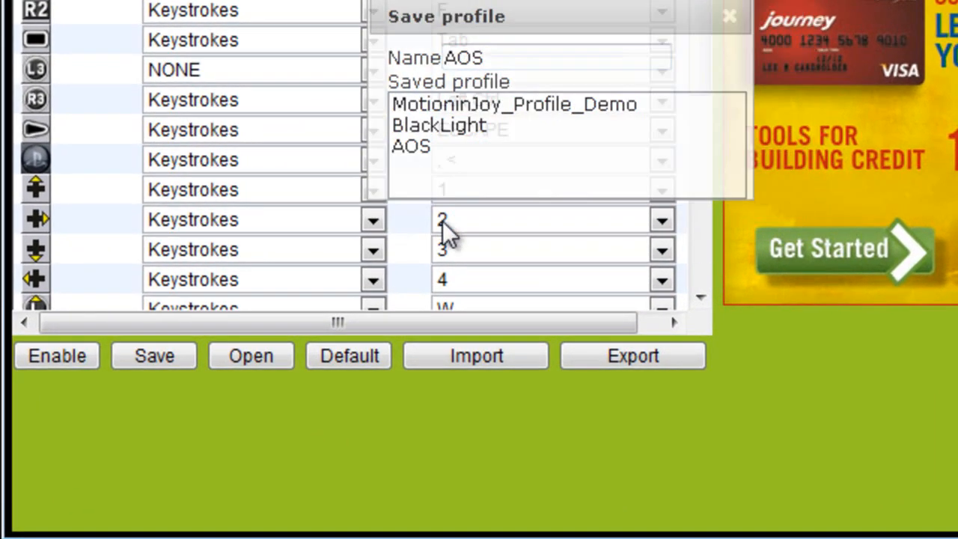
pyautogui.click(57, 356)
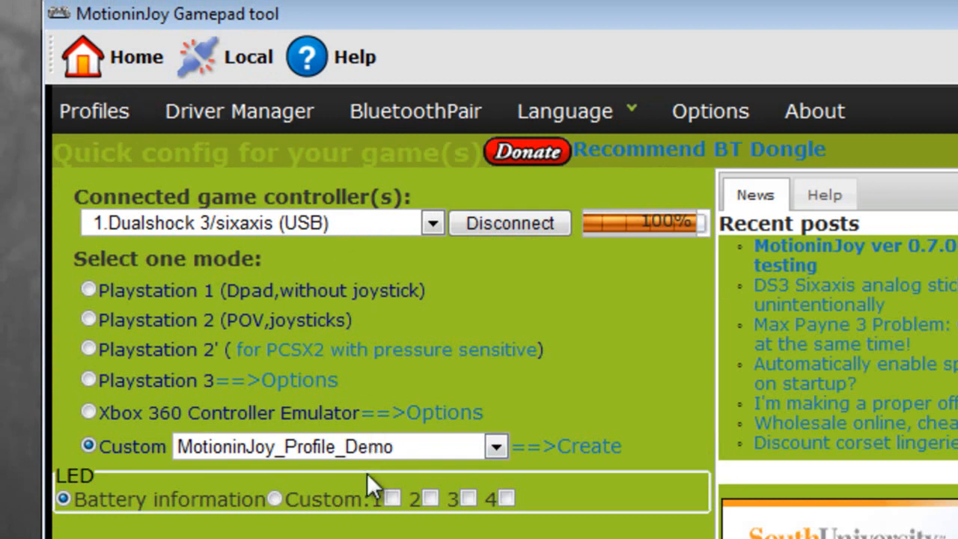
# Return to the quick config page and expand the Custom profile list for the Dualshock 3.
pyautogui.scroll(-3)
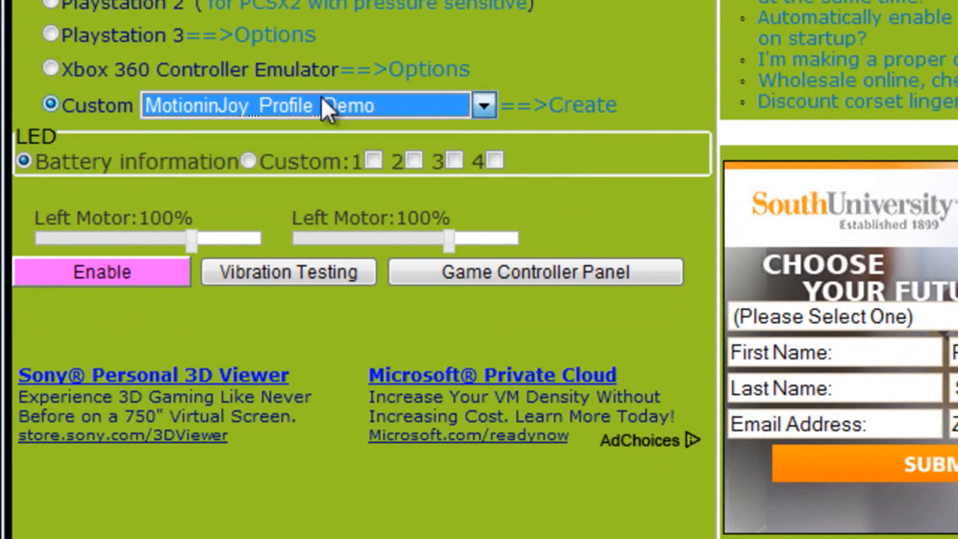
pyautogui.click(481, 105)
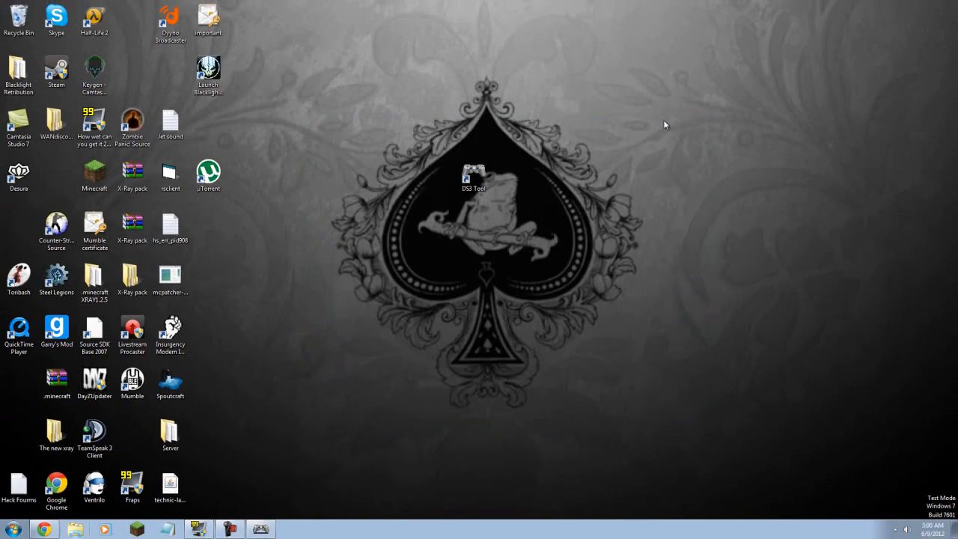
pyautogui.moveTo(357, 148)
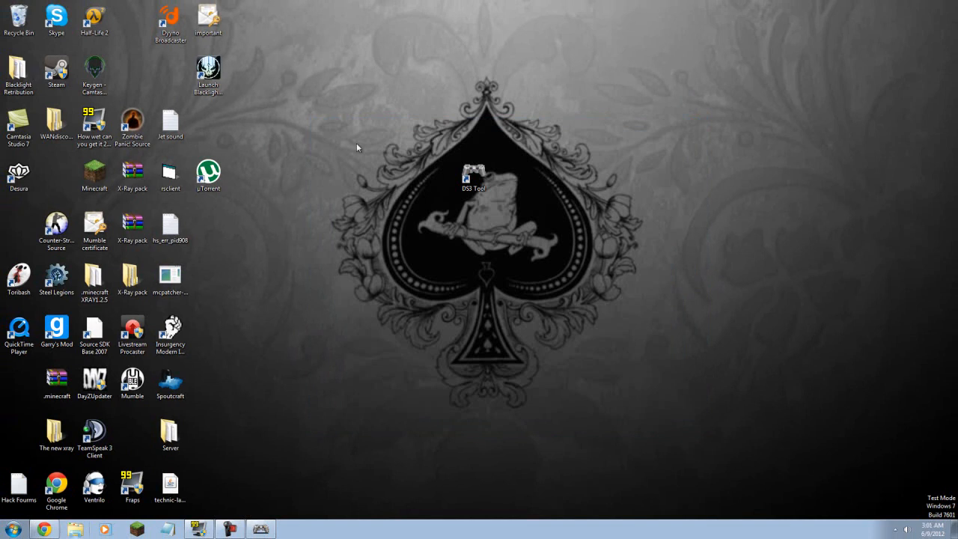
pyautogui.moveTo(622, 64)
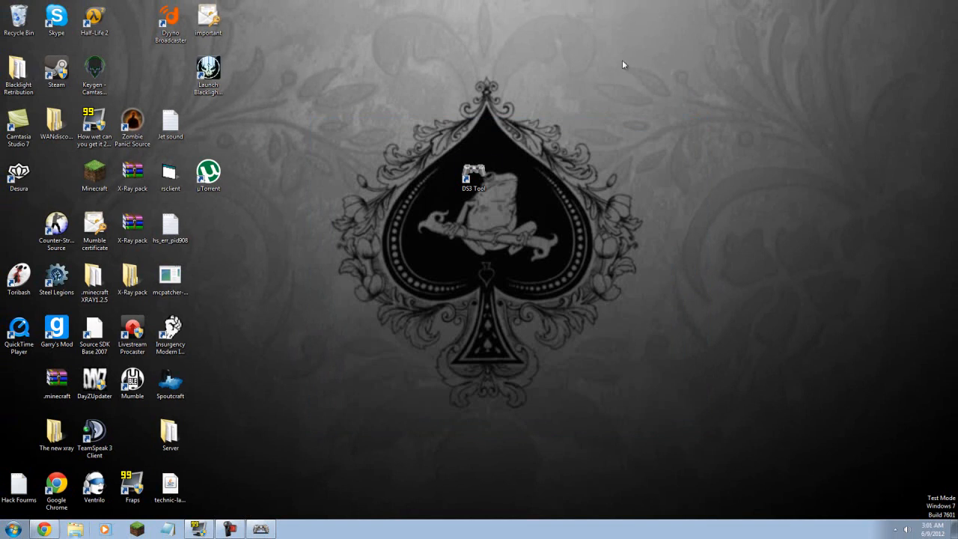
pyautogui.moveTo(835, 203)
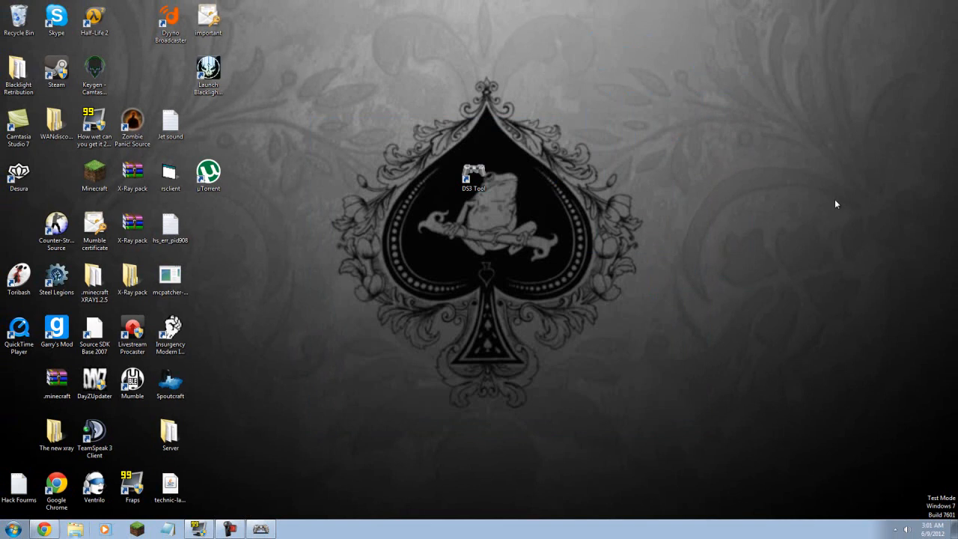
pyautogui.moveTo(486, 241)
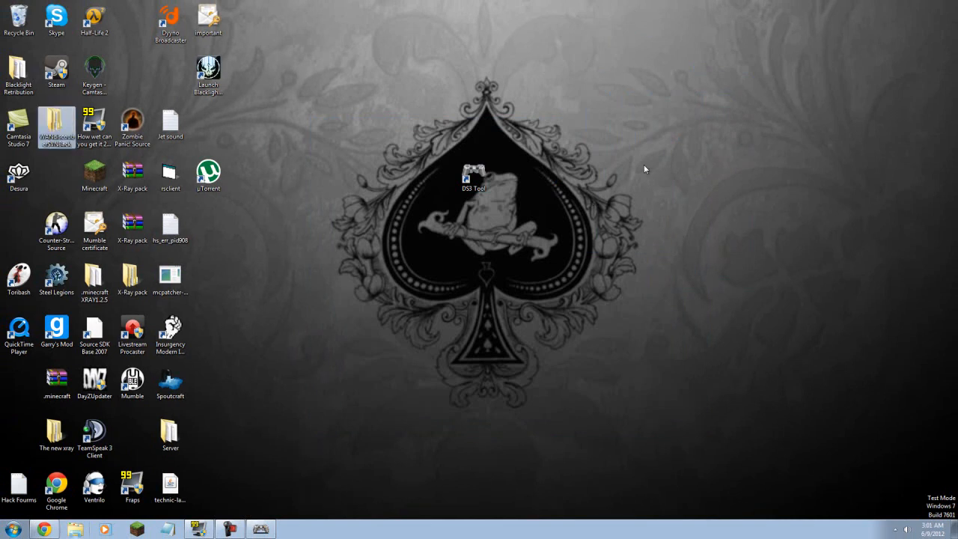
pyautogui.moveTo(628, 240); pyautogui.dragTo(271, 287)
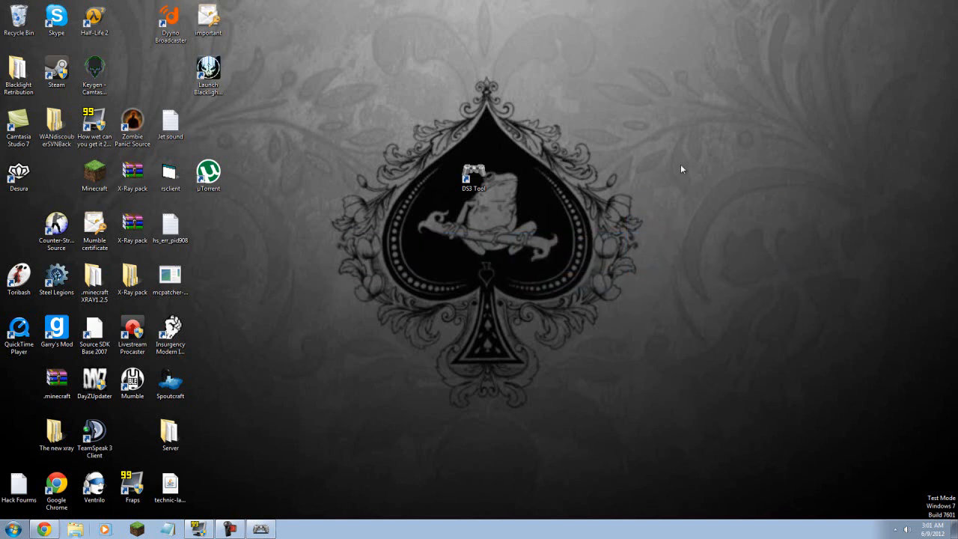
pyautogui.moveTo(618, 157)
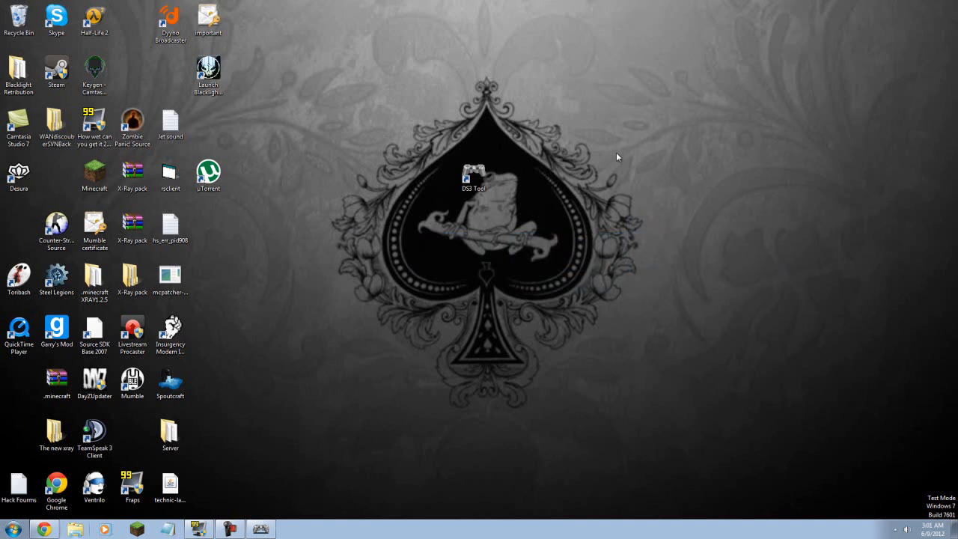
pyautogui.moveTo(605, 39)
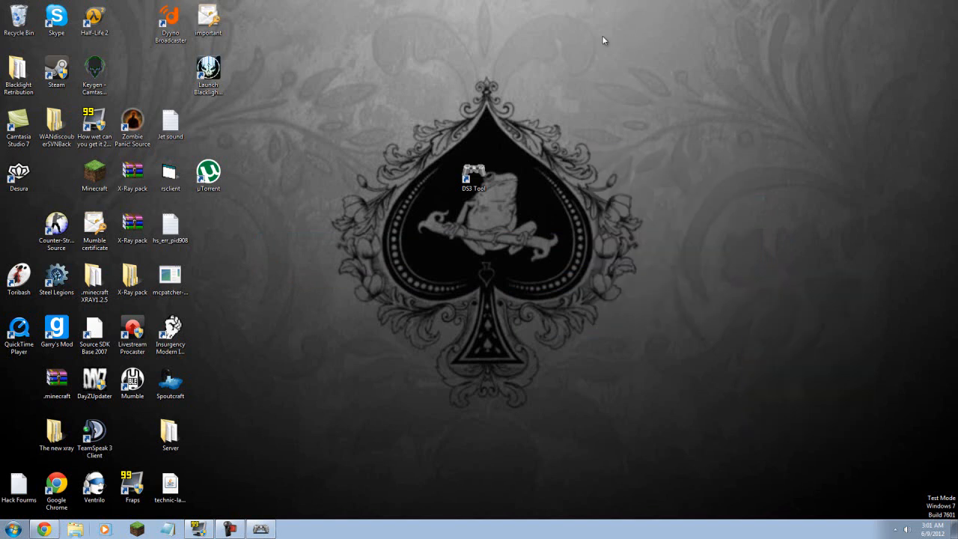
pyautogui.click(473, 176)
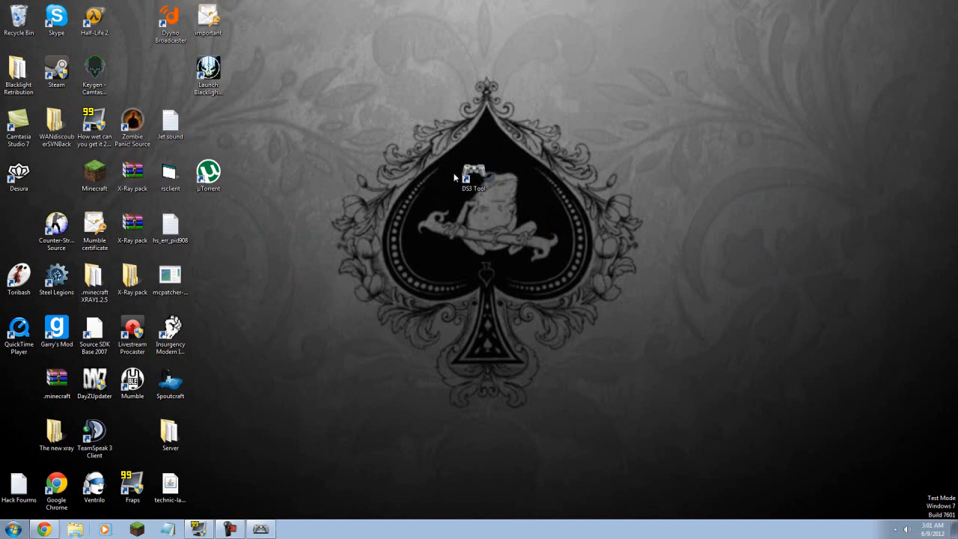
pyautogui.moveTo(500, 138)
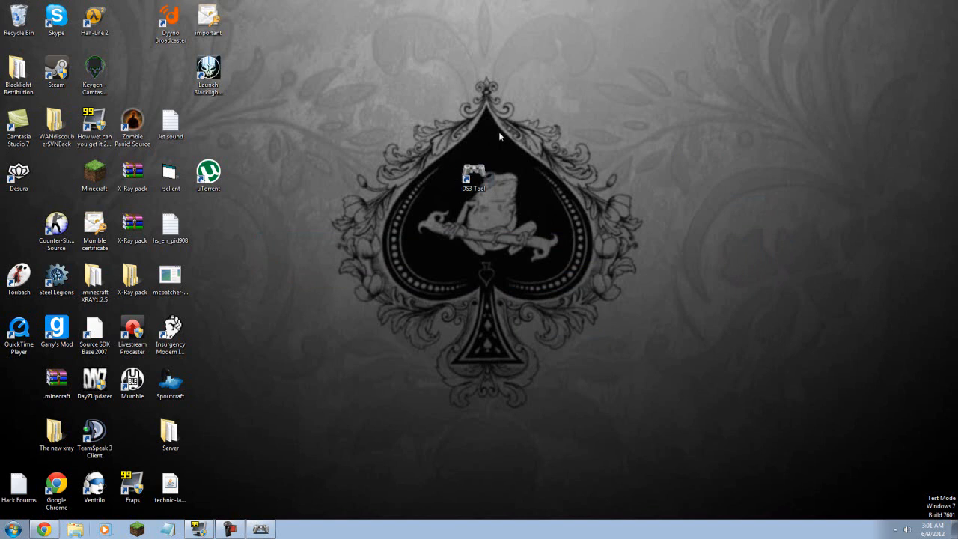
pyautogui.moveTo(410, 116)
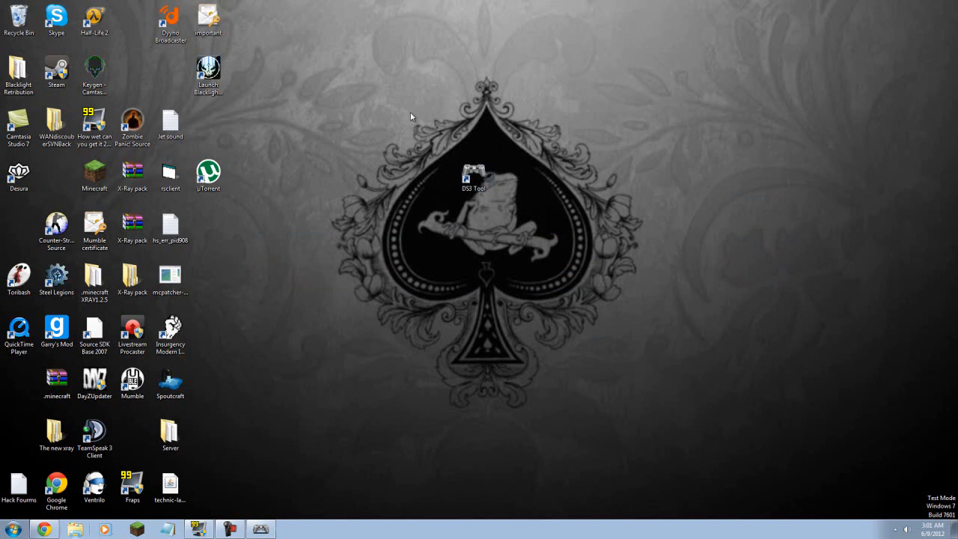
pyautogui.moveTo(527, 132)
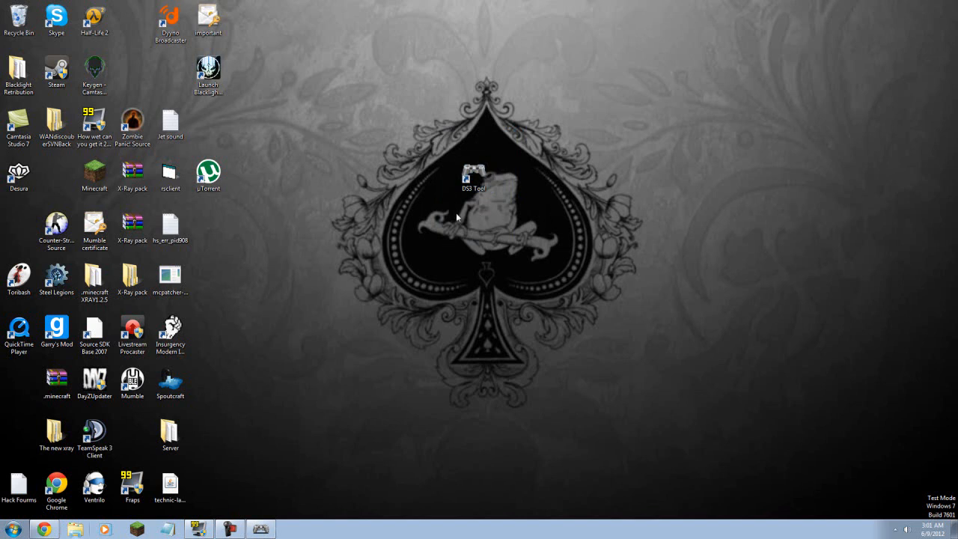
pyautogui.click(472, 174)
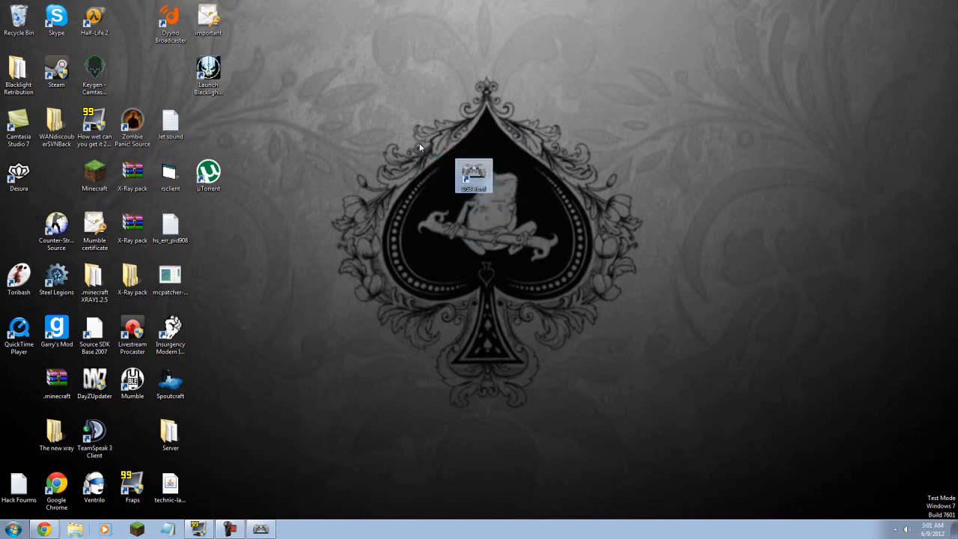